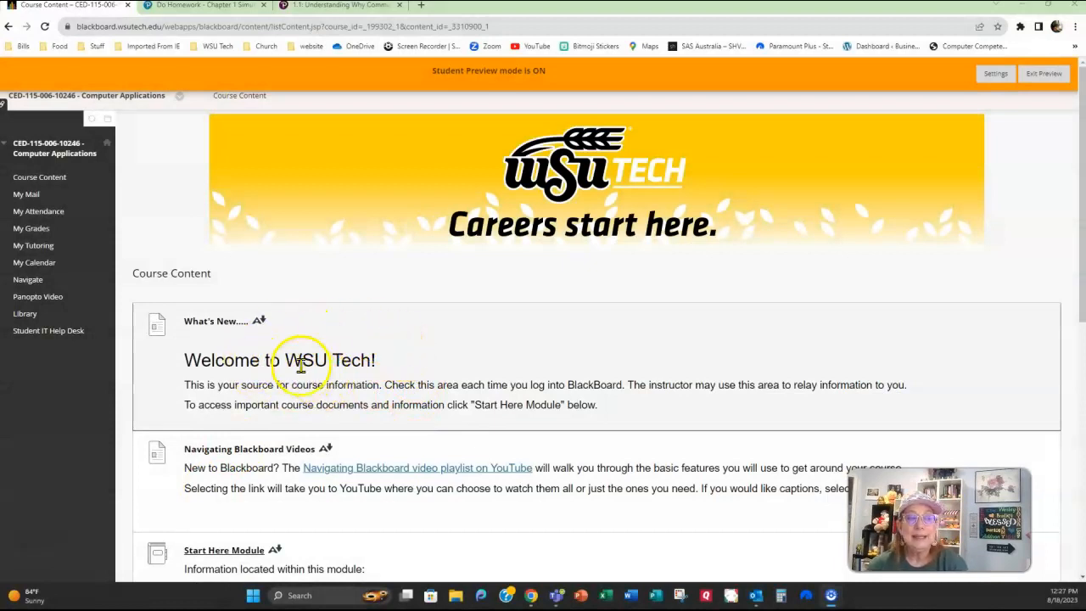
pyautogui.moveTo(196, 345)
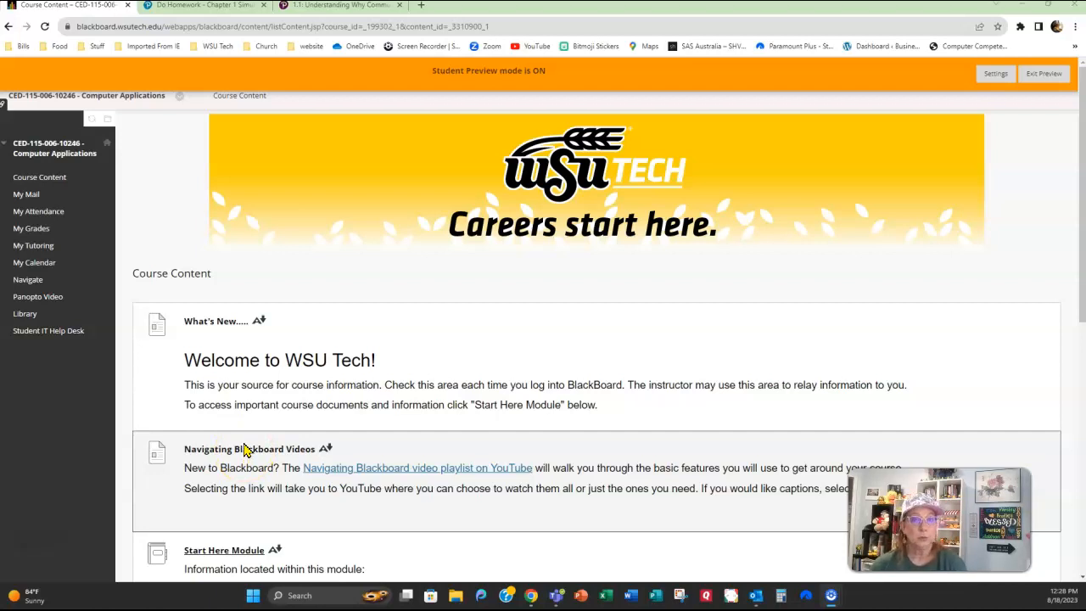
# Launch the Fall 2023 Computer Applications syllabus from the Start Here Module's Syllabus item
pyautogui.scroll(-3)
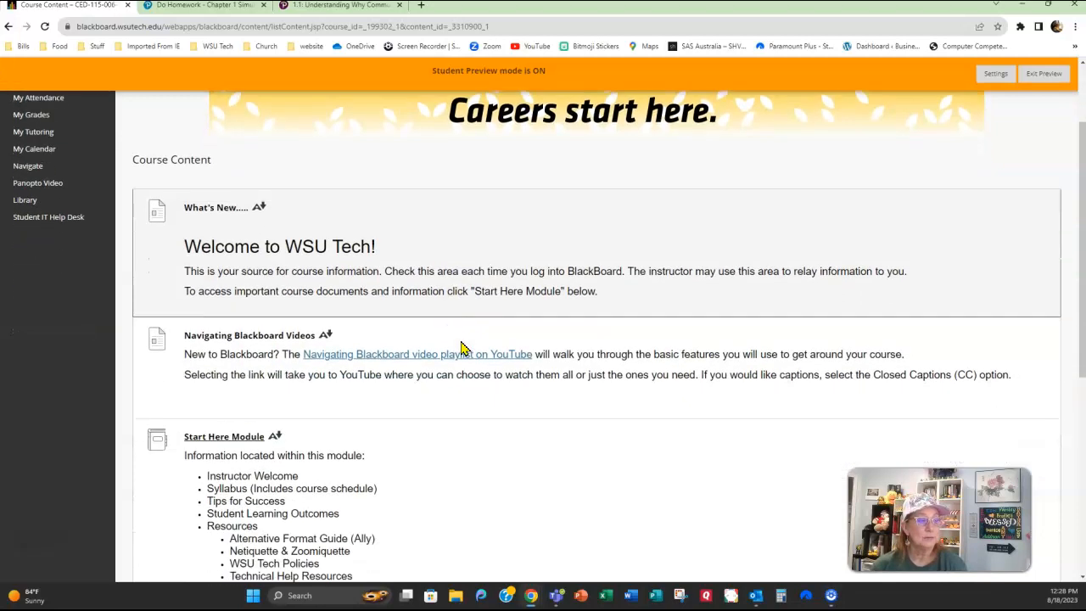
pyautogui.scroll(-3)
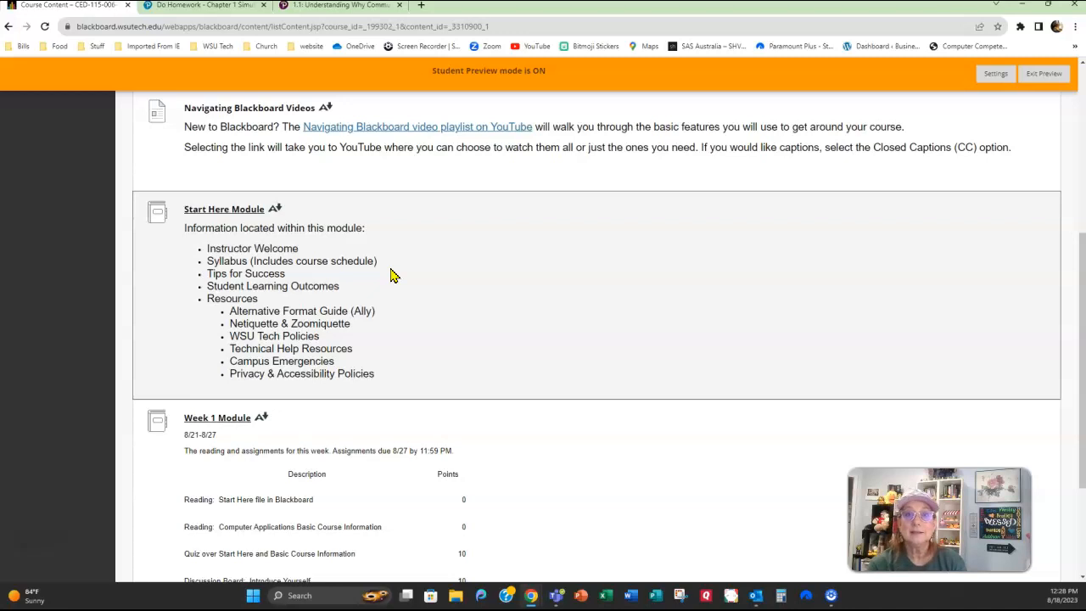
pyautogui.moveTo(339, 204)
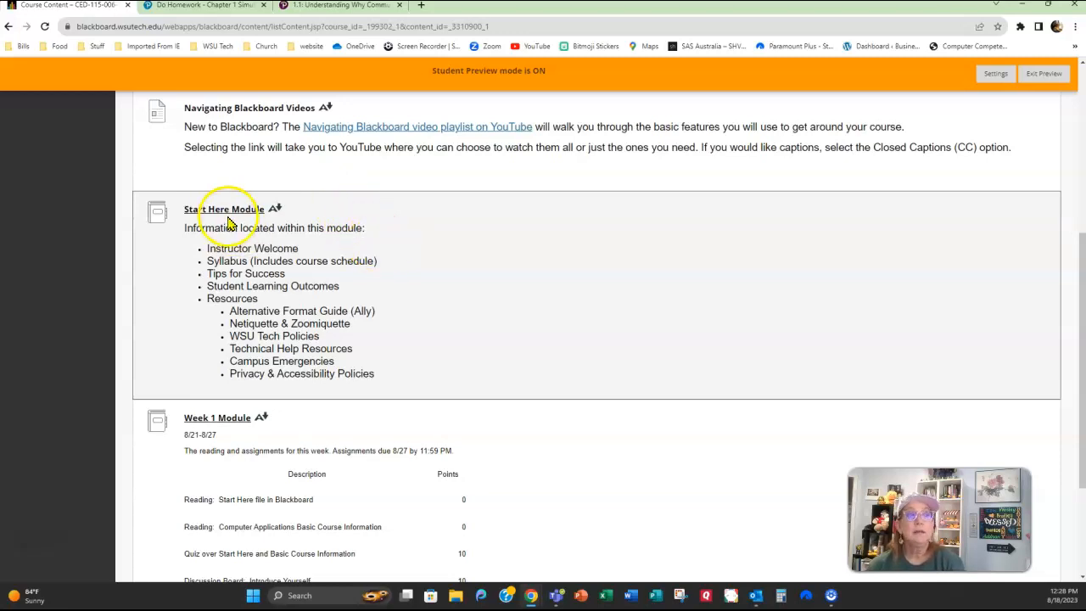
pyautogui.click(226, 209)
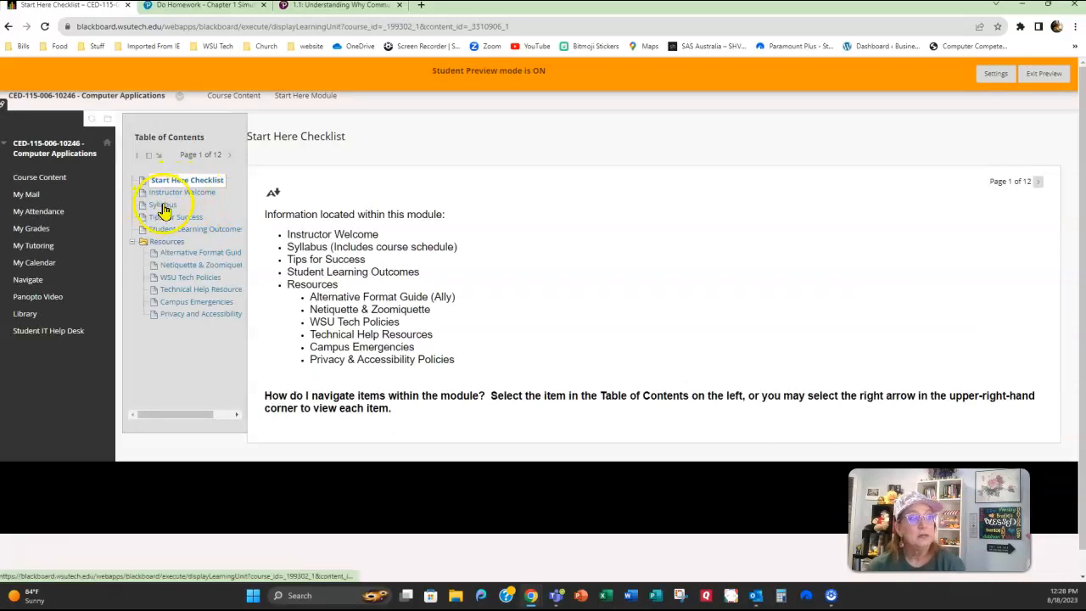
pyautogui.click(165, 204)
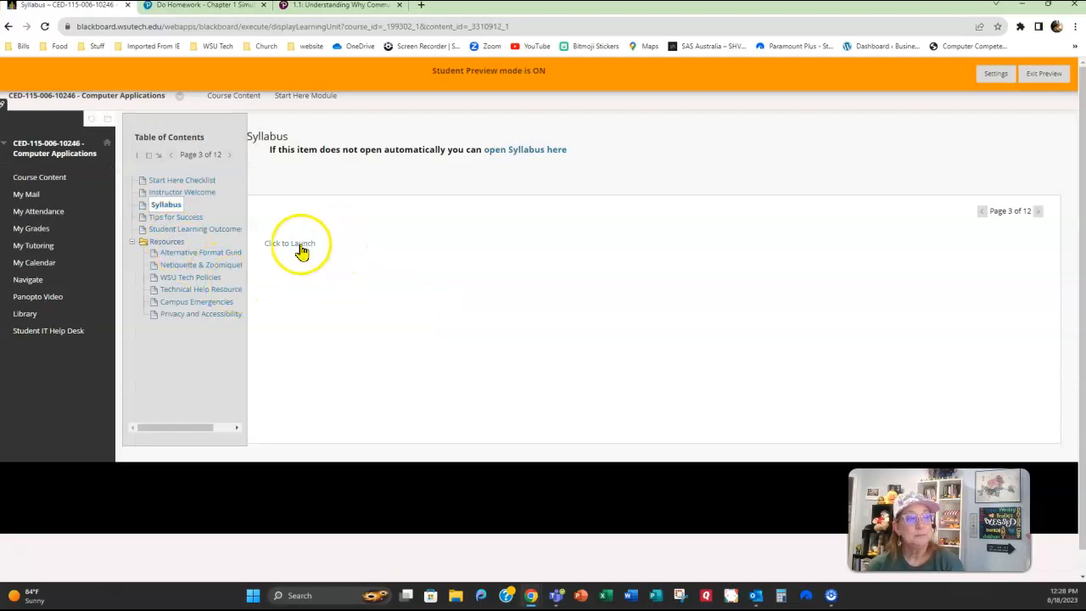
pyautogui.click(290, 243)
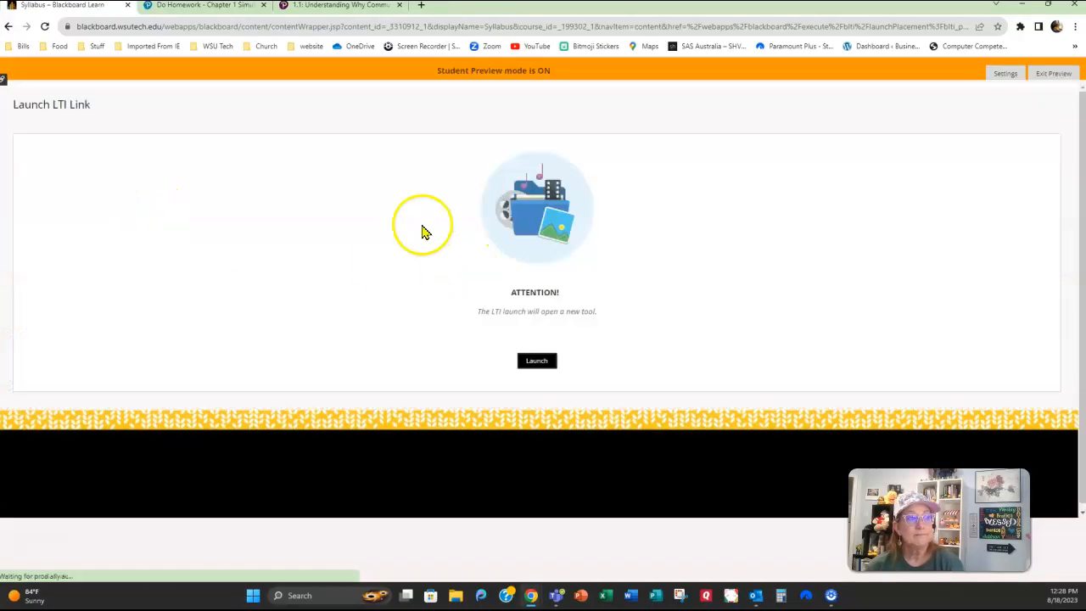
pyautogui.click(537, 361)
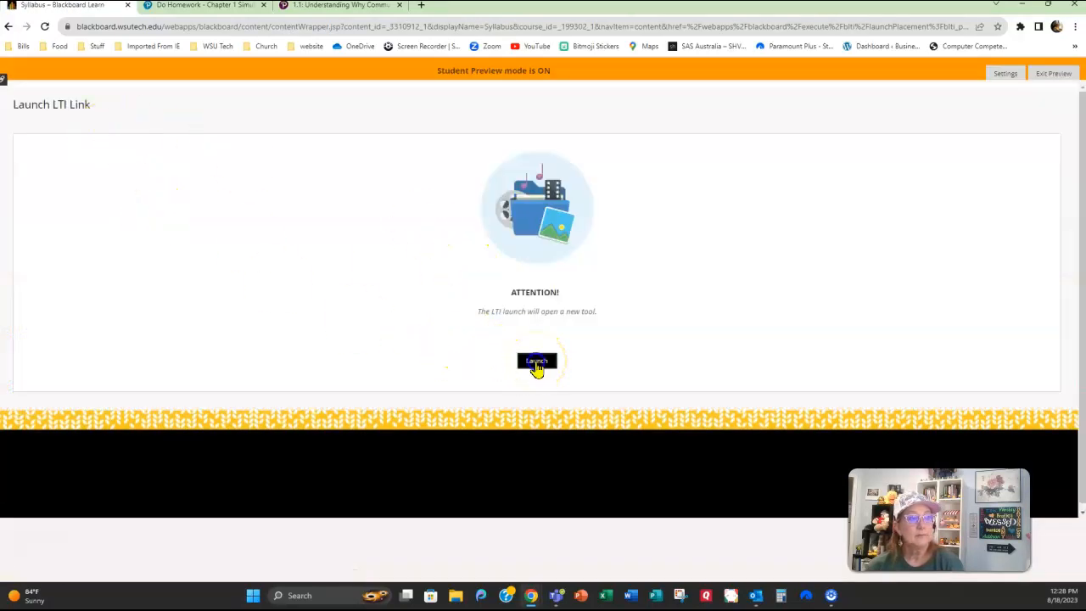
pyautogui.click(536, 361)
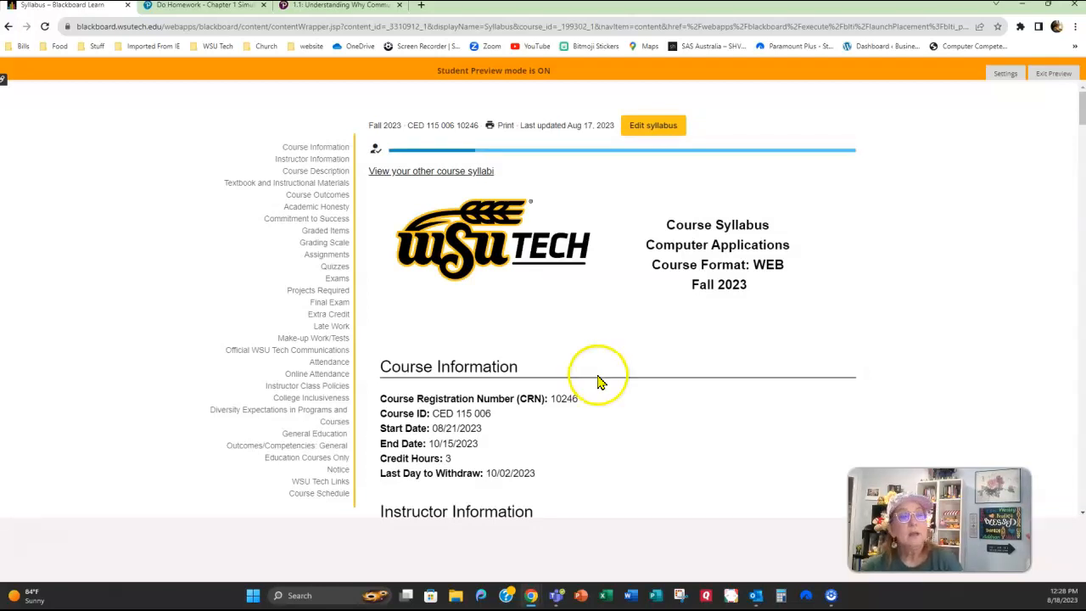
pyautogui.moveTo(621, 421)
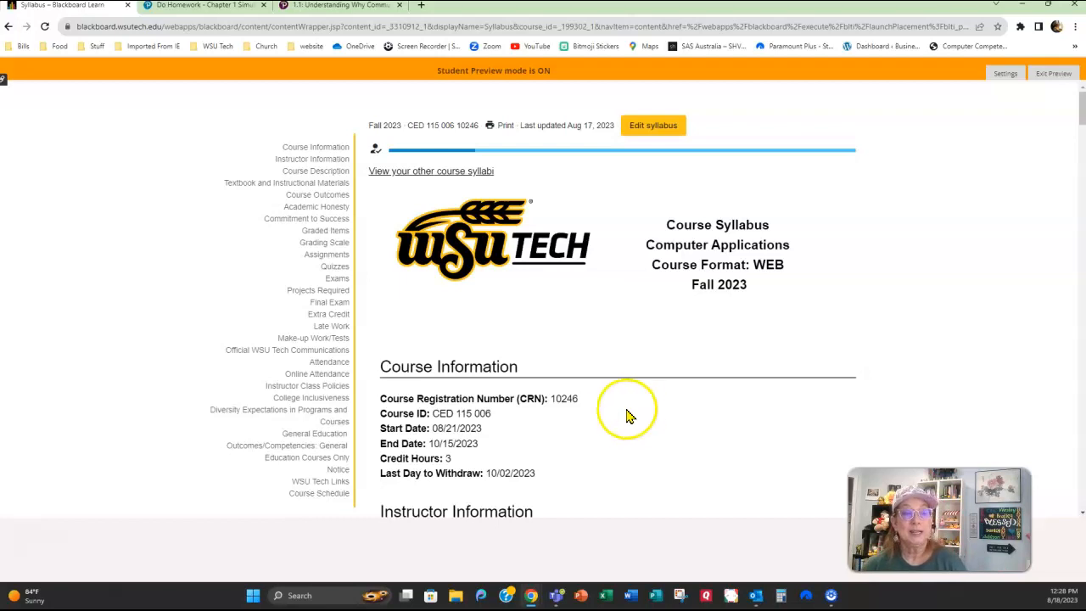
pyautogui.scroll(-3)
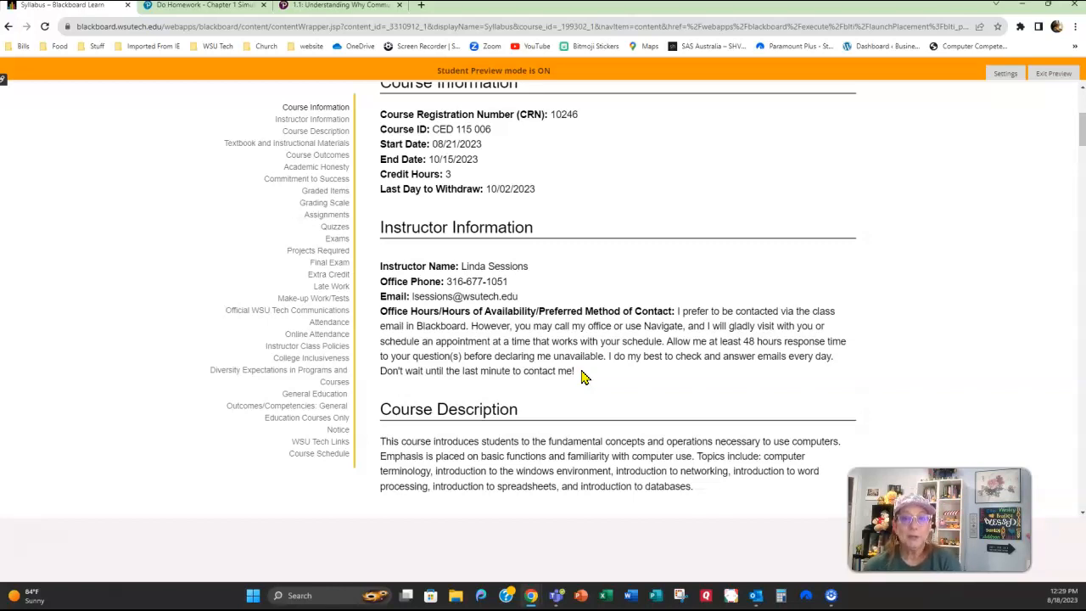
pyautogui.scroll(-3)
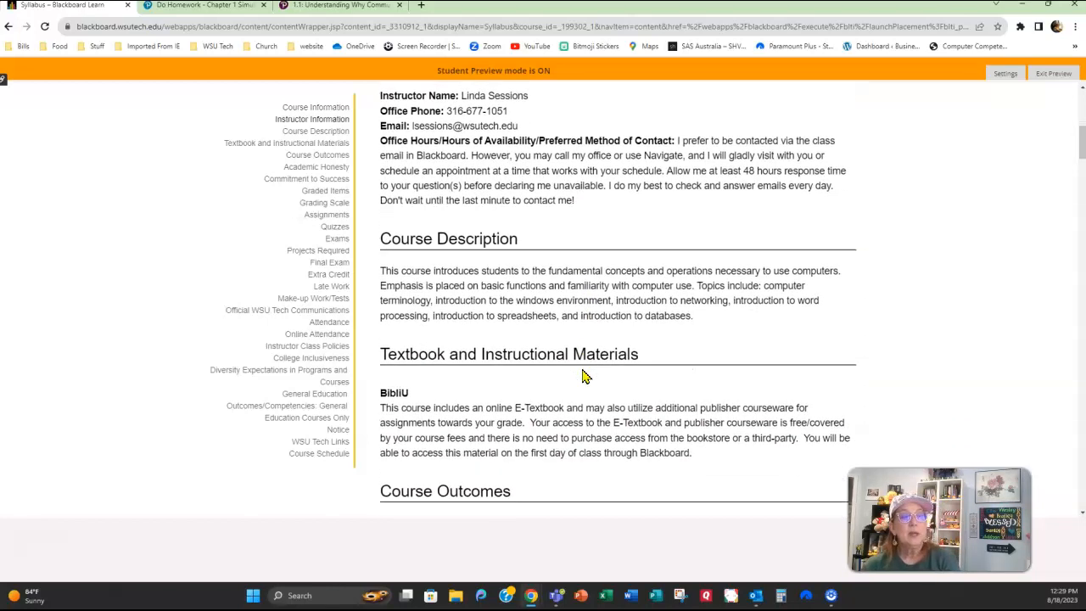
pyautogui.scroll(-3)
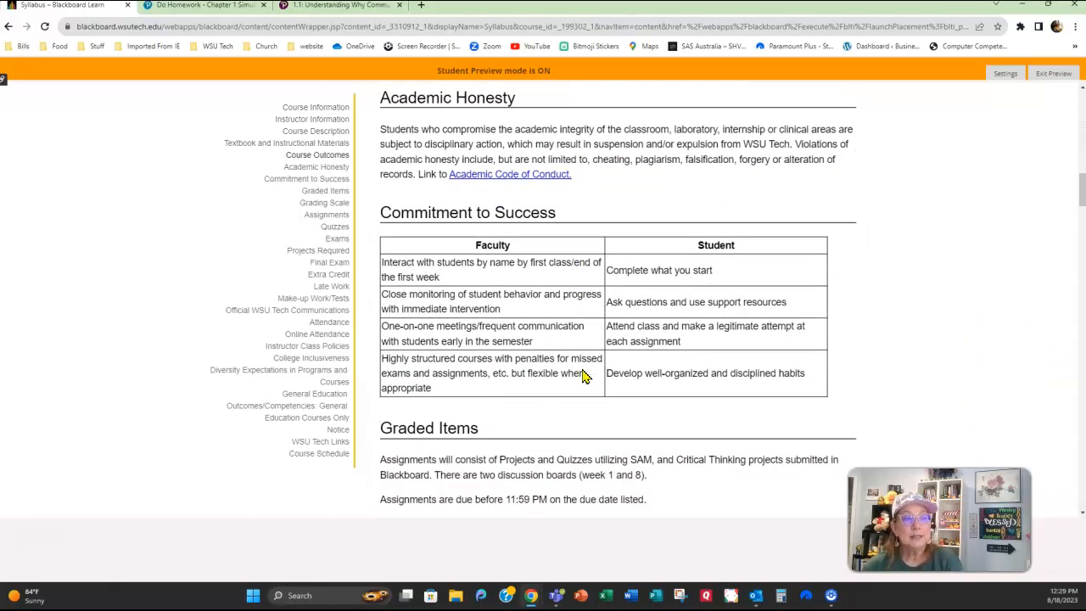
pyautogui.scroll(-3)
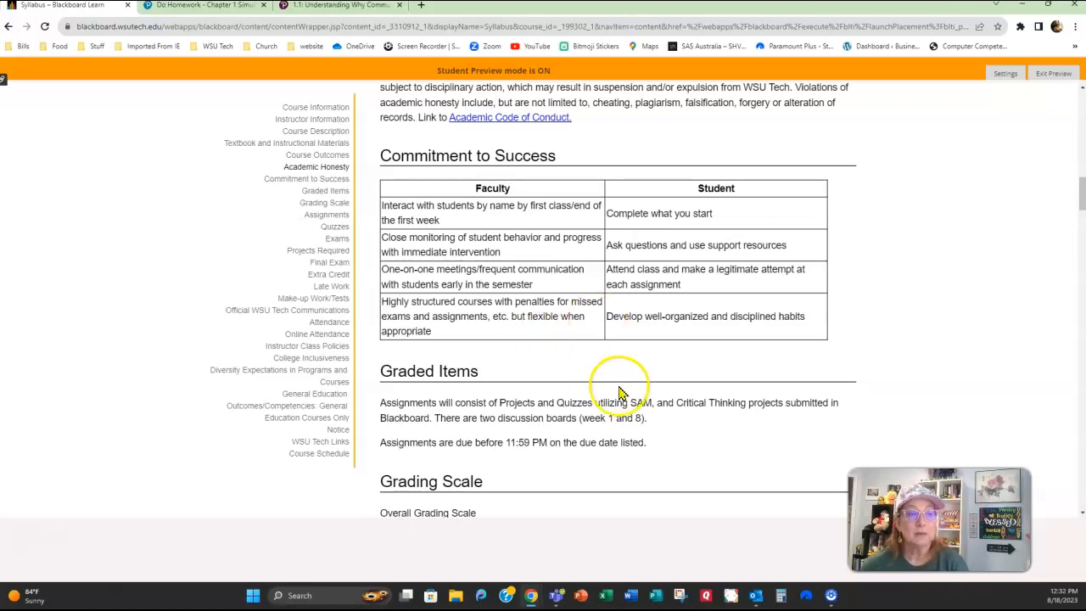
# Scroll the syllabus through Quizzes, Attendance and the Course Schedule
pyautogui.scroll(-3)
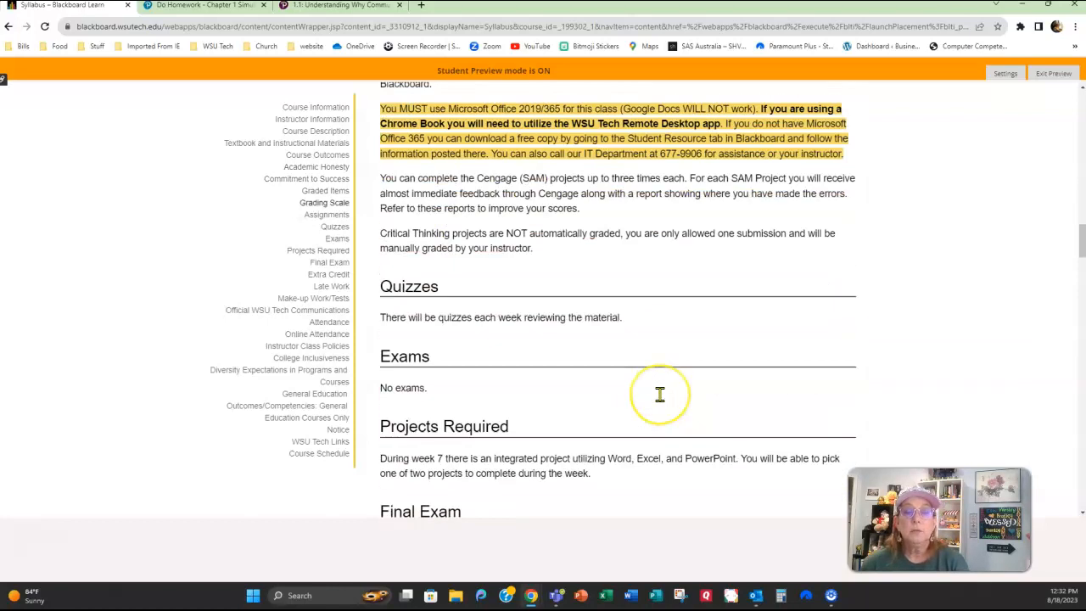
pyautogui.scroll(-3)
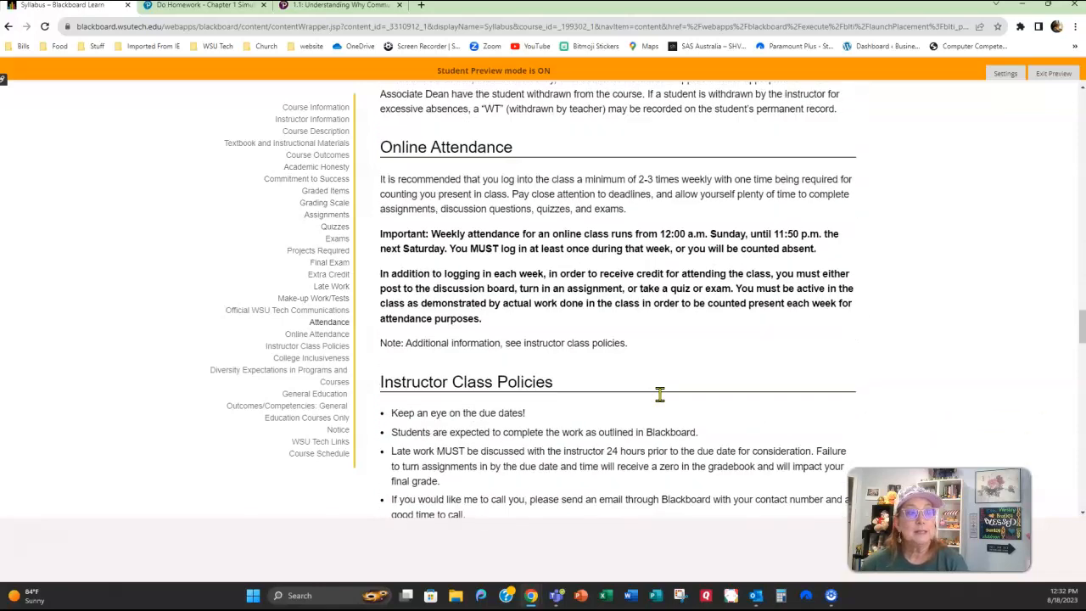
pyautogui.scroll(-3)
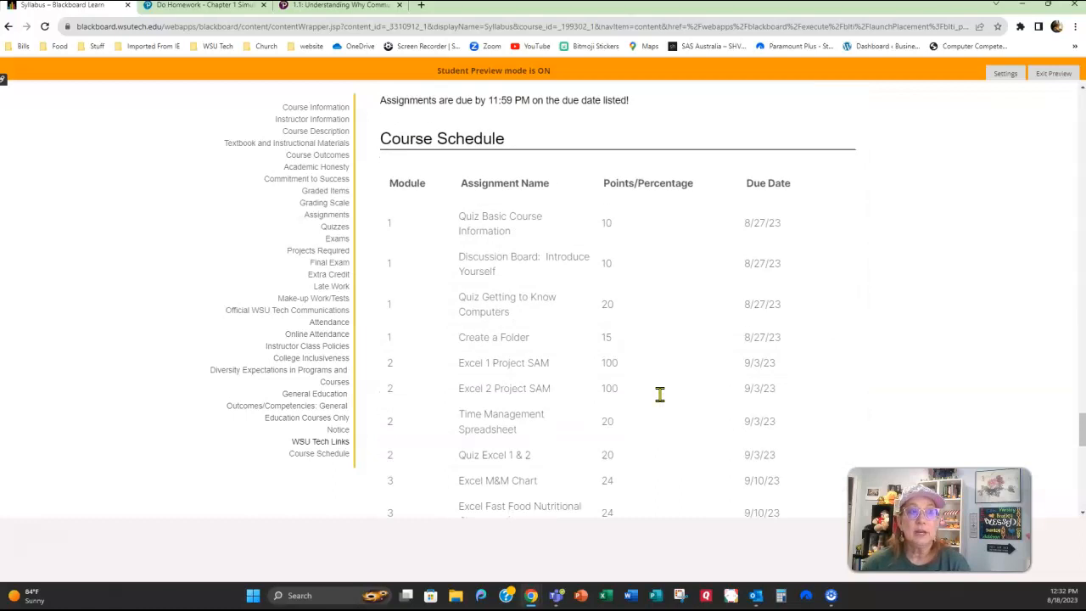
pyautogui.scroll(-3)
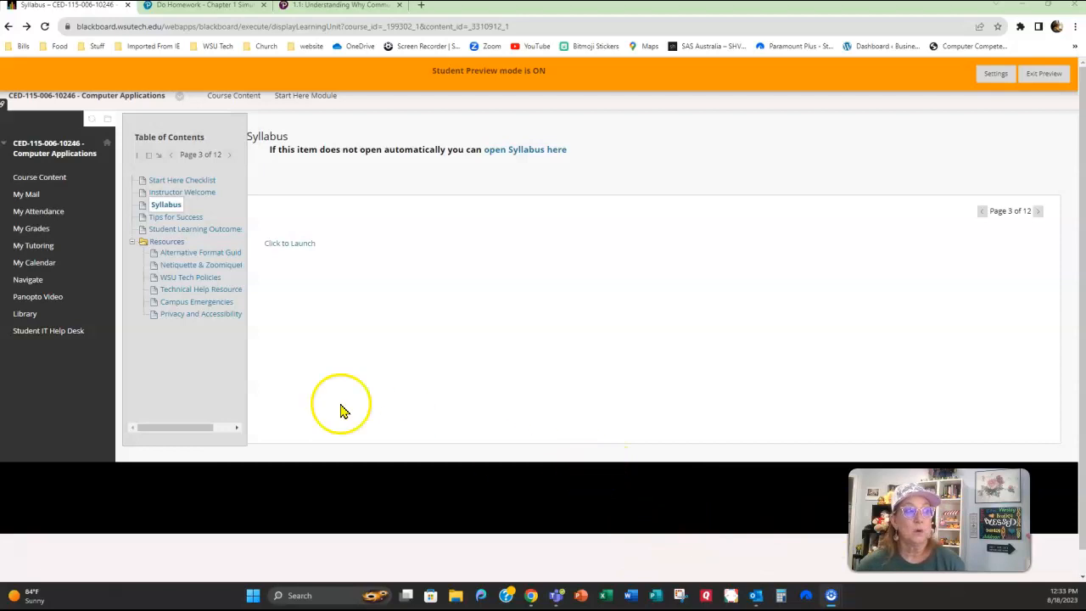
pyautogui.moveTo(98, 259)
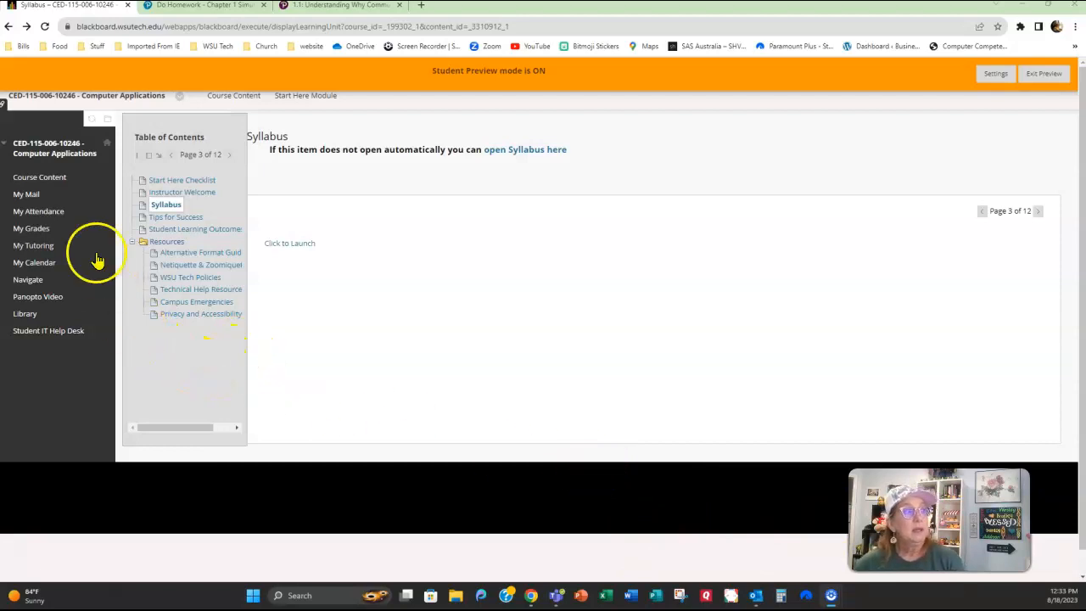
pyautogui.click(39, 176)
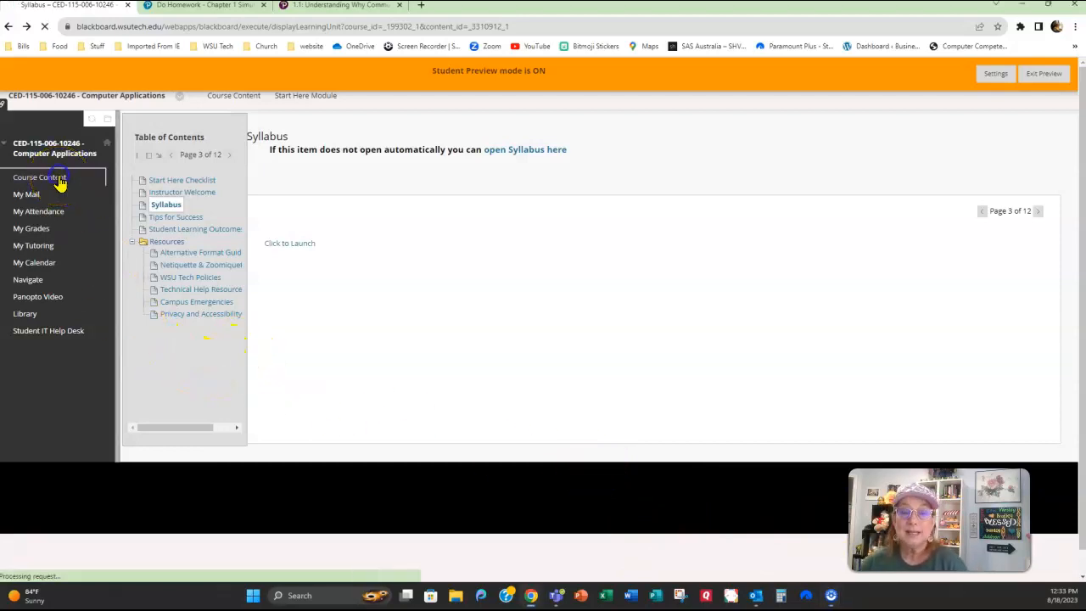
pyautogui.click(39, 177)
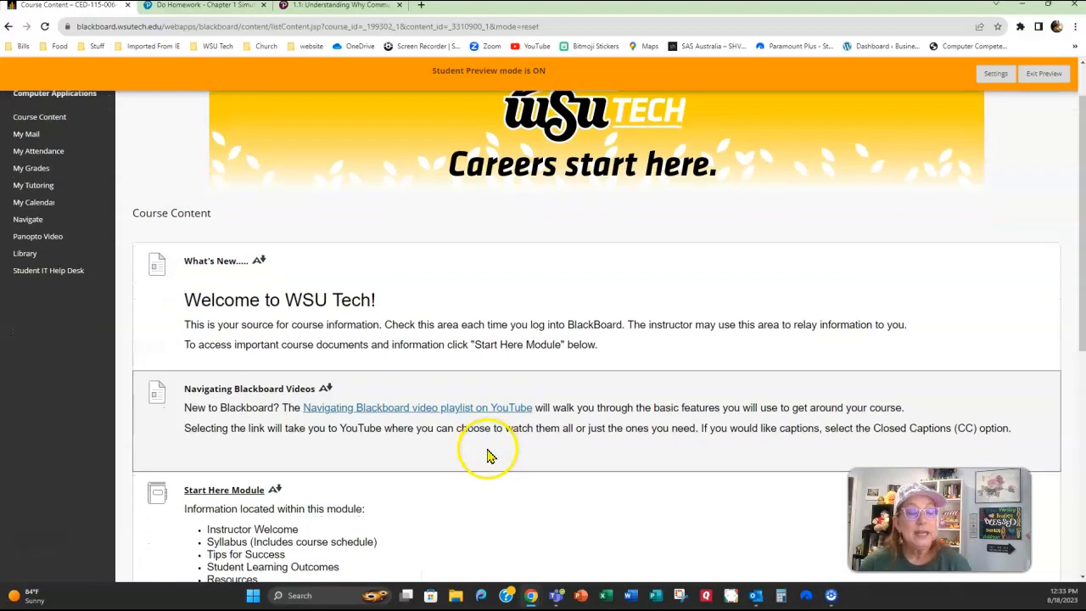
pyautogui.scroll(-3)
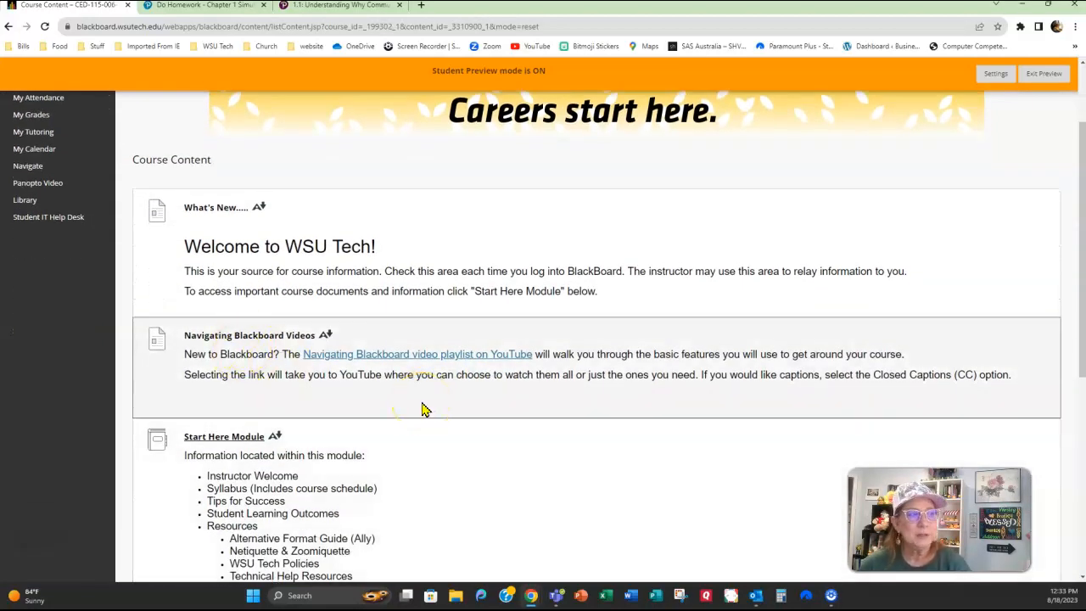
pyautogui.scroll(-3)
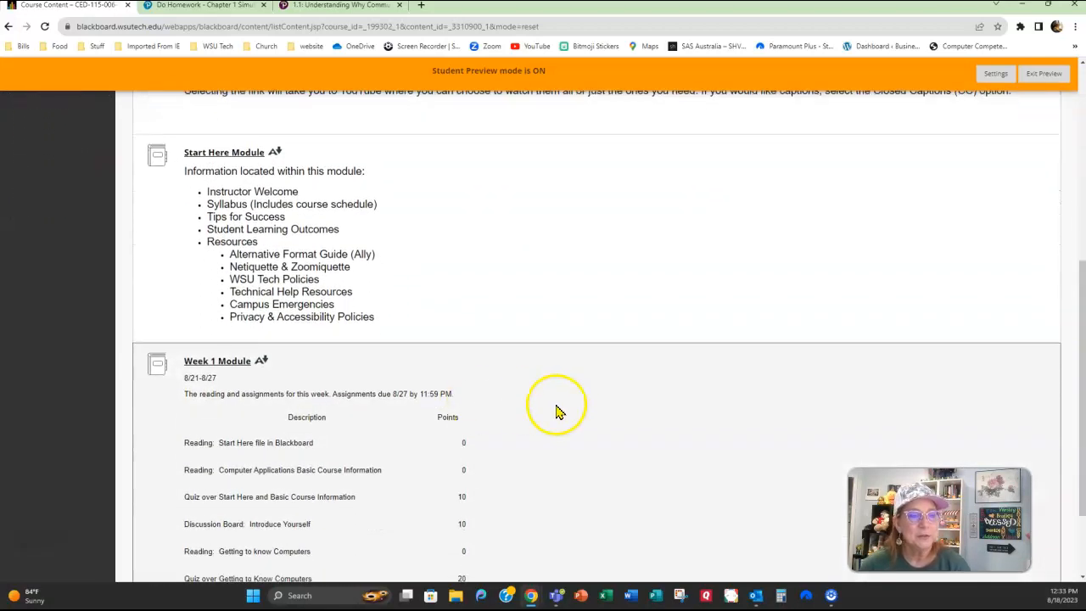
pyautogui.scroll(-3)
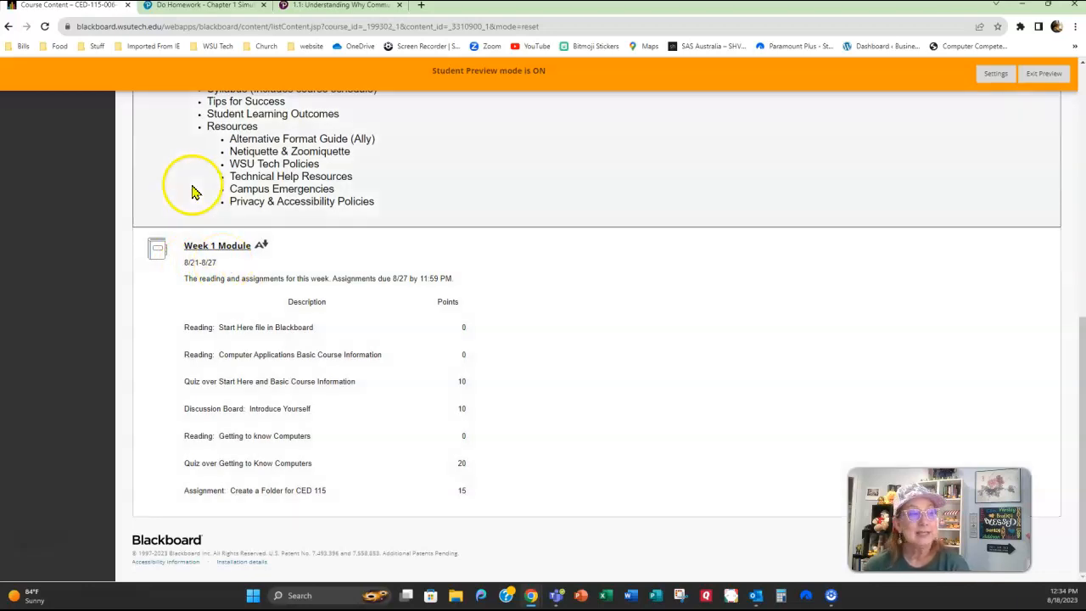
pyautogui.moveTo(184, 274)
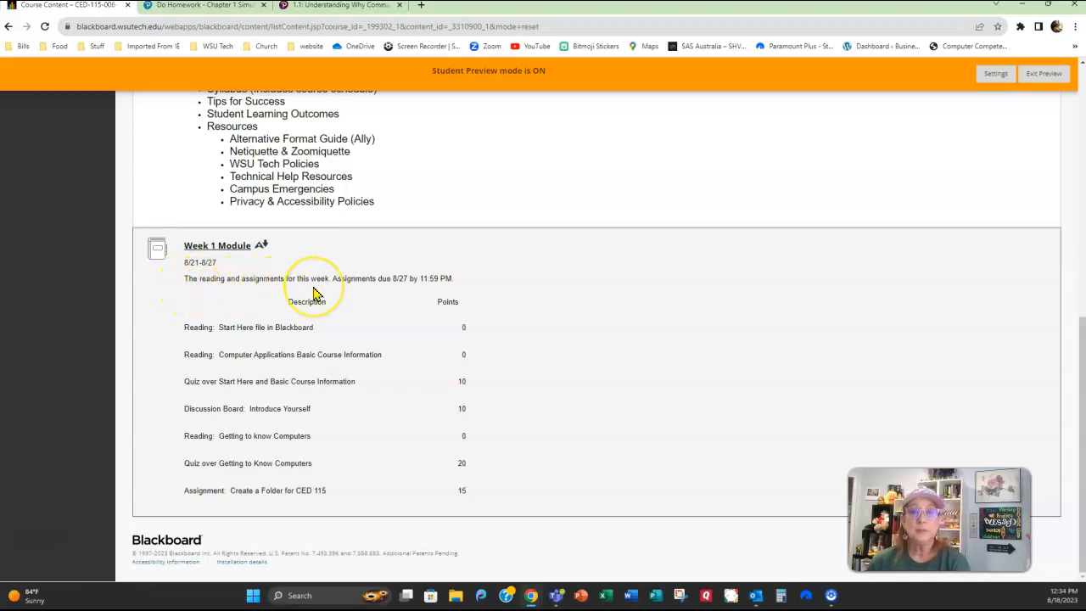
pyautogui.moveTo(392, 292)
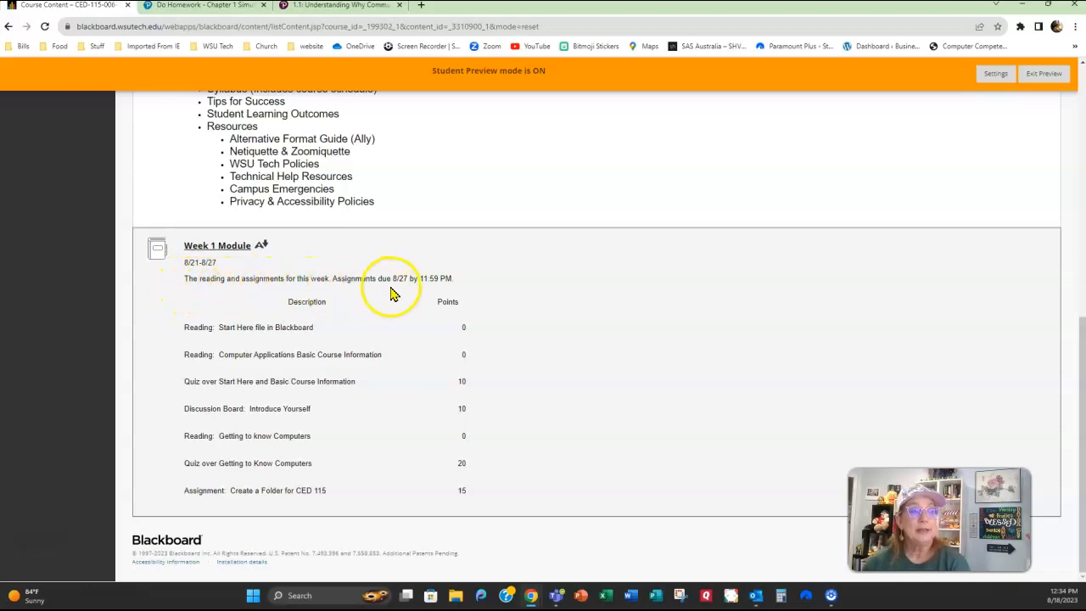
pyautogui.moveTo(474, 284)
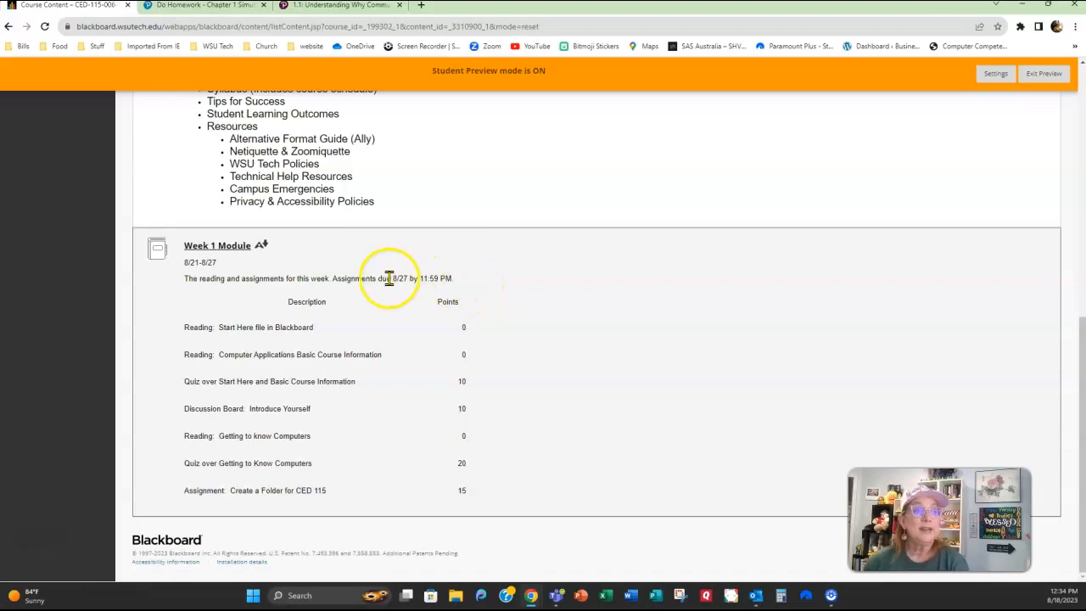
pyautogui.moveTo(469, 284)
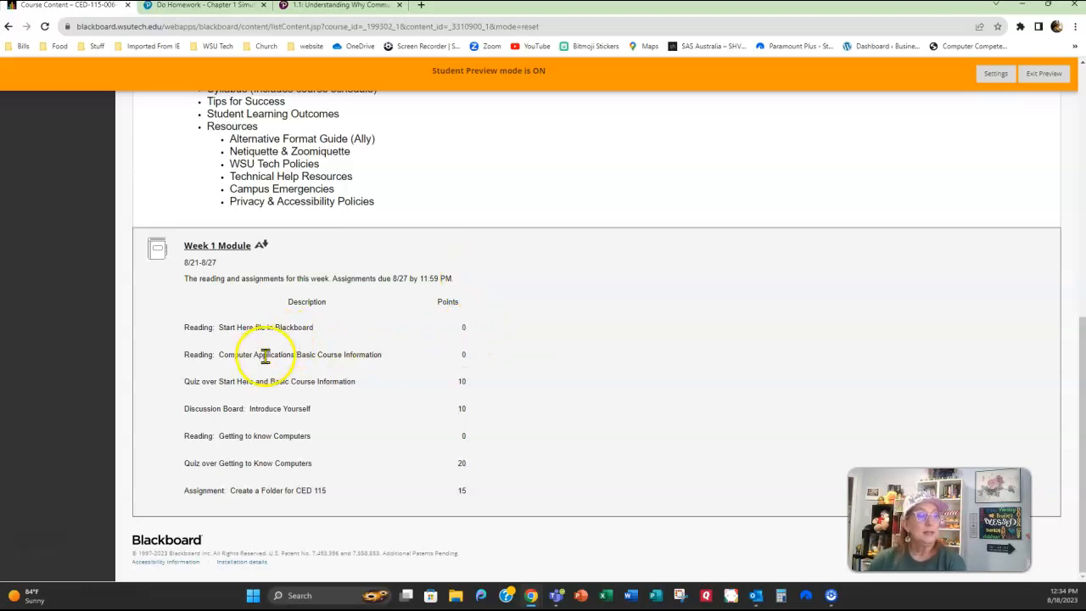
pyautogui.moveTo(482, 354)
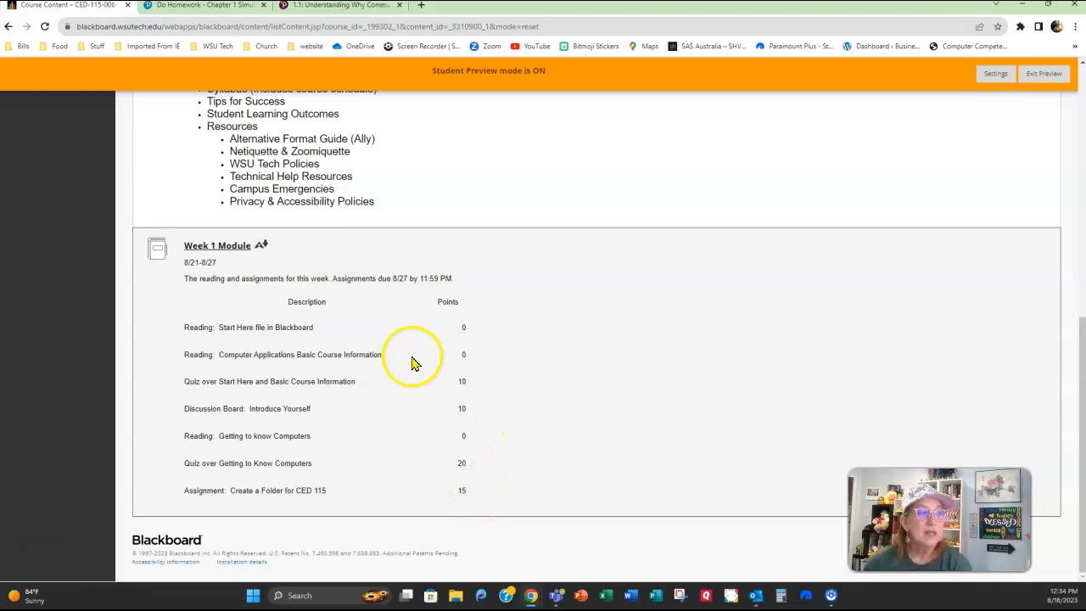
pyautogui.moveTo(229, 255)
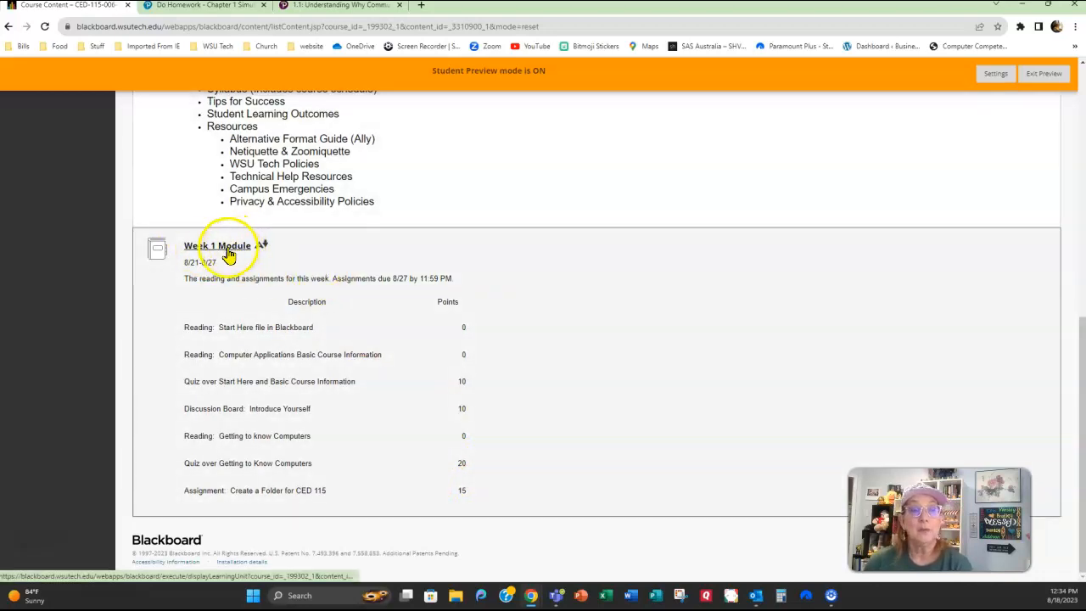
# Open the Week 1 Module at its Module 1 Assignment Checklist
pyautogui.click(219, 246)
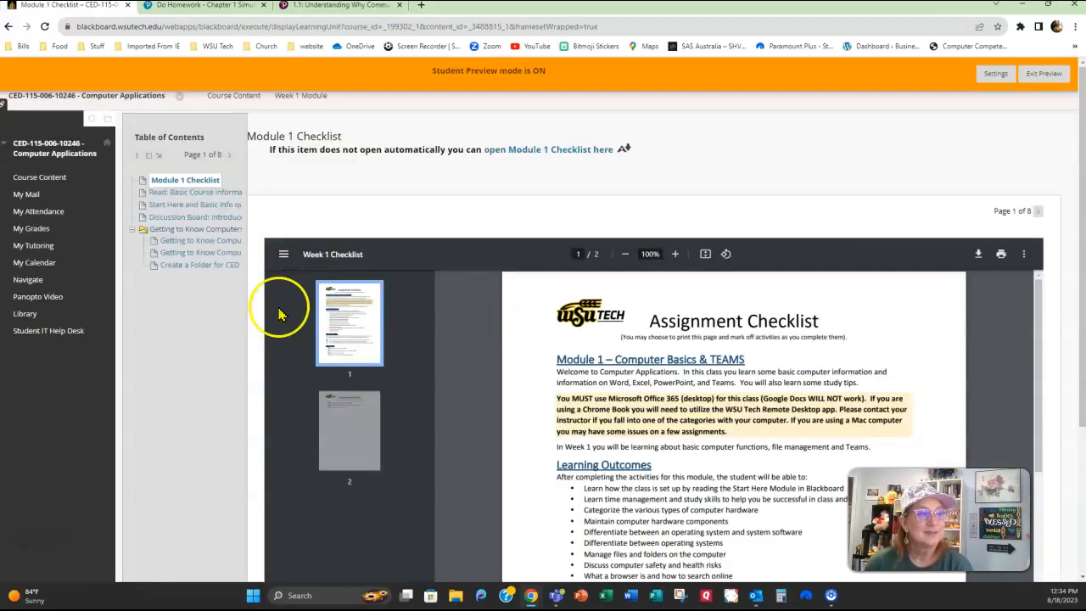
pyautogui.moveTo(197, 219)
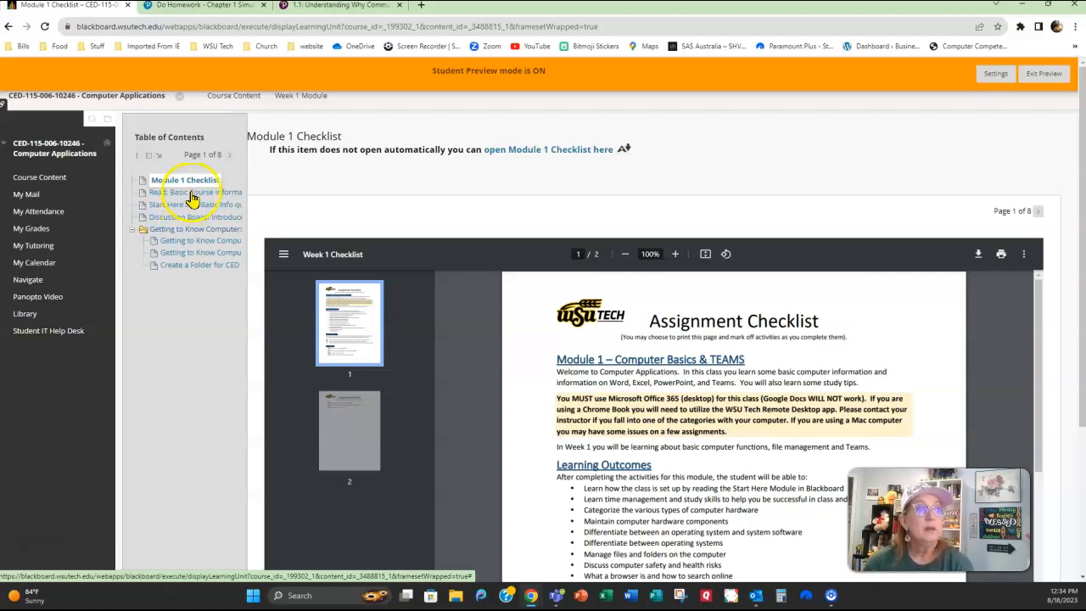
# Open Read: Basic Course Information and scroll its table of contents to the good-habits list
pyautogui.click(195, 191)
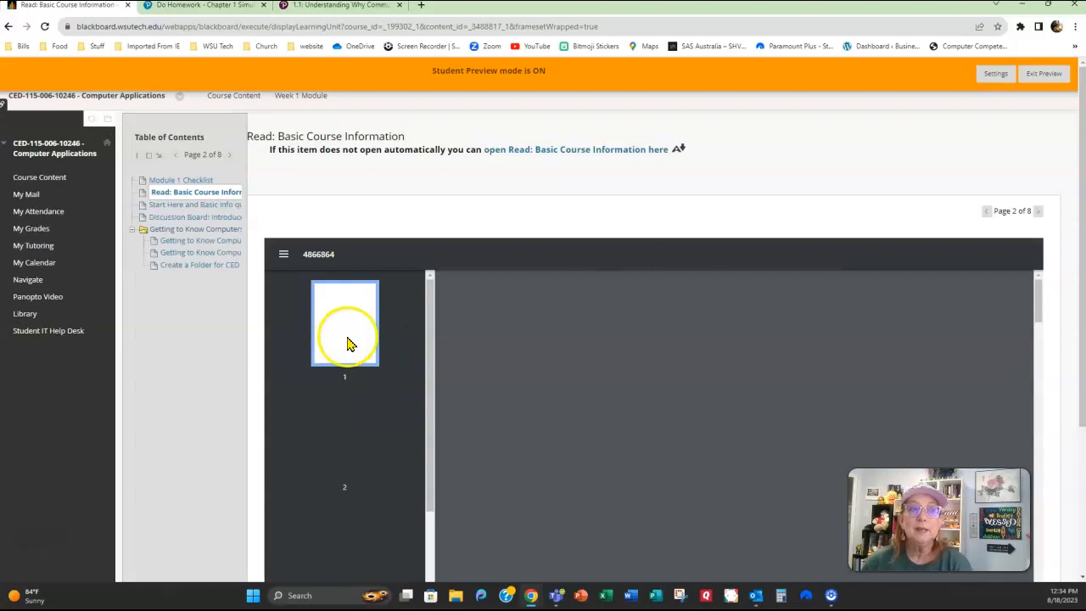
pyautogui.click(345, 323)
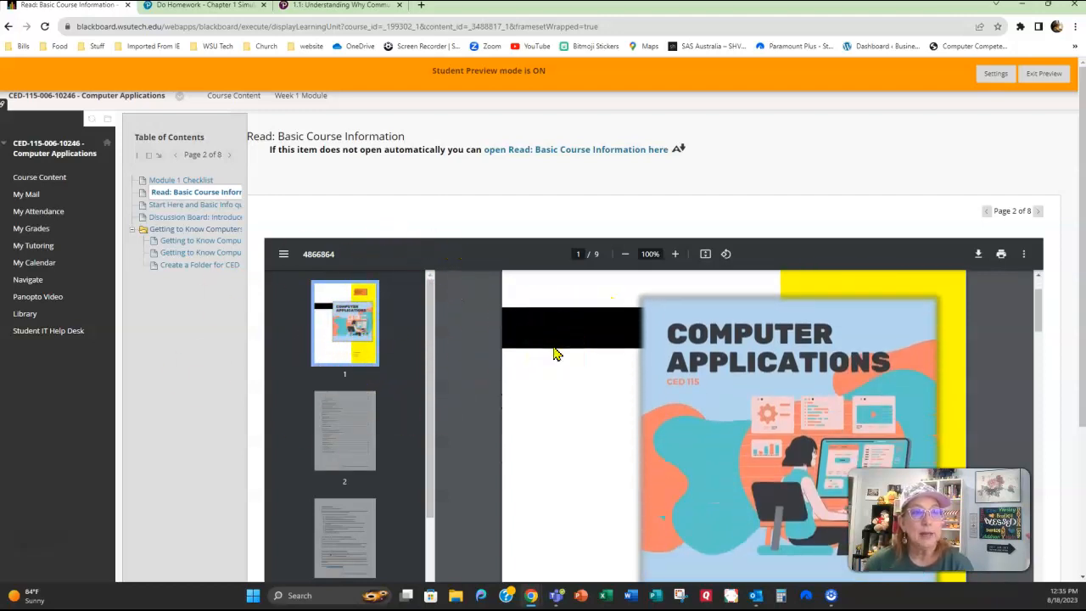
pyautogui.moveTo(599, 153)
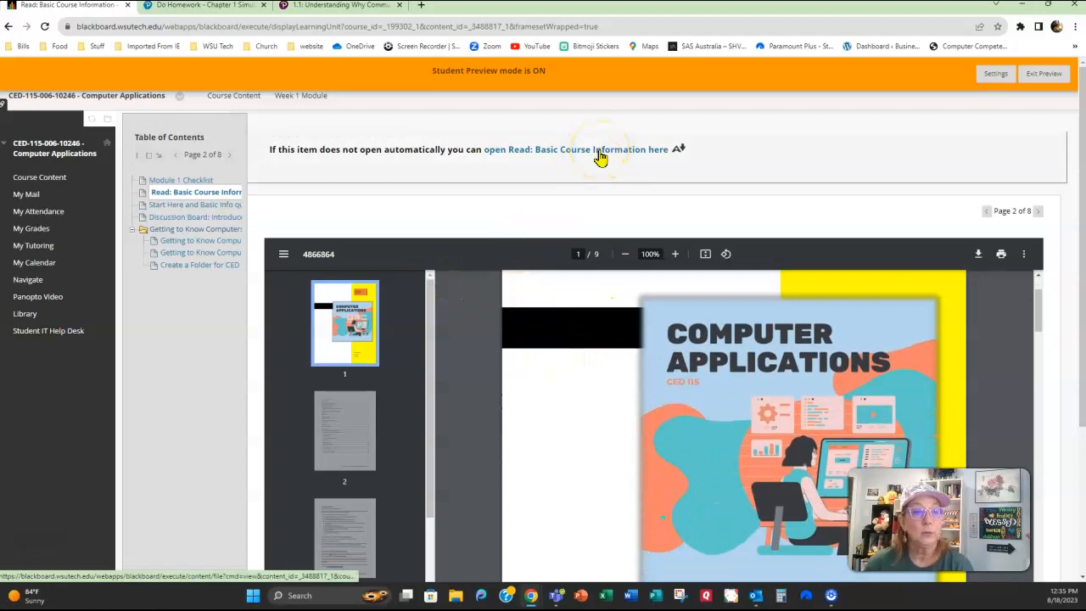
pyautogui.click(344, 429)
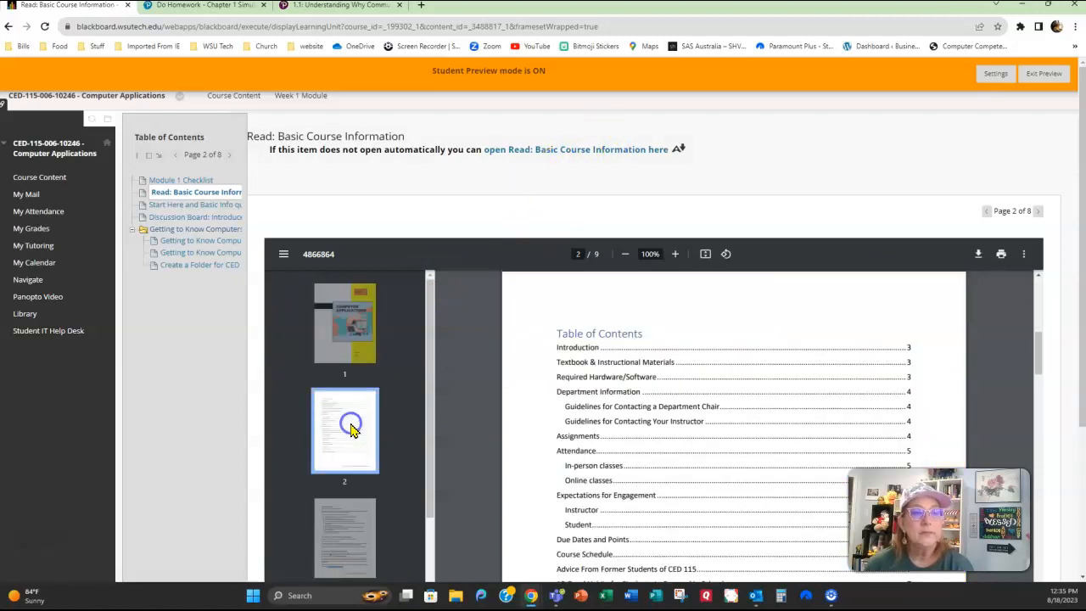
pyautogui.scroll(-3)
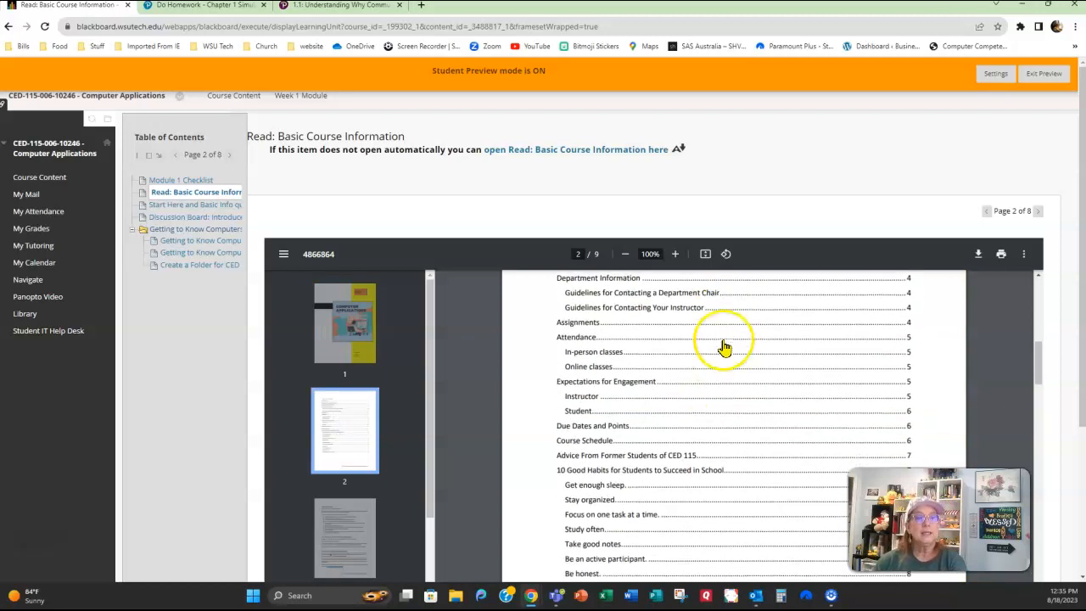
pyautogui.scroll(-3)
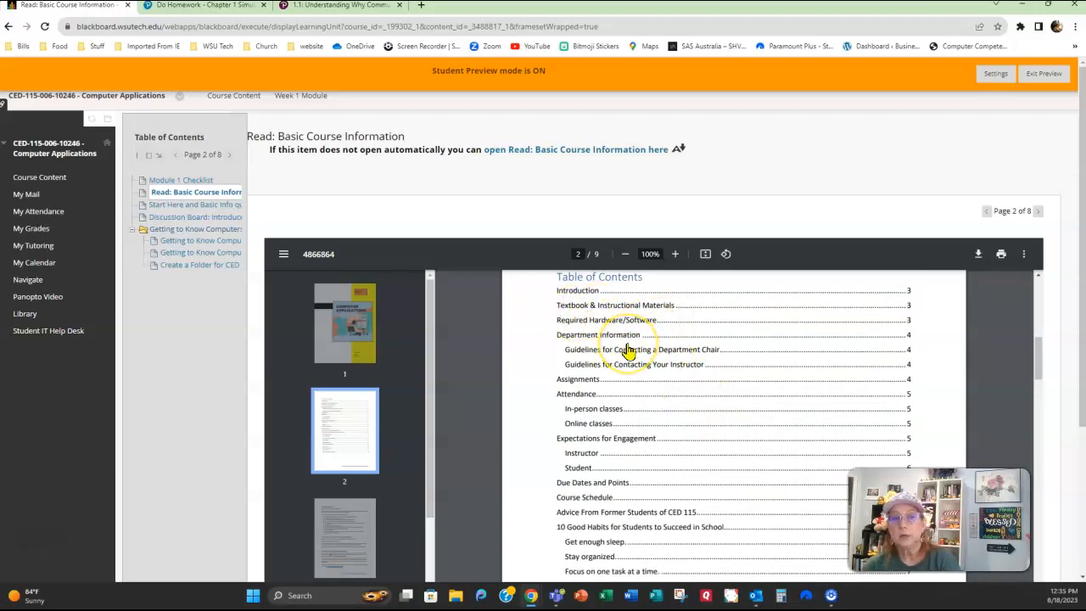
pyautogui.moveTo(627, 382)
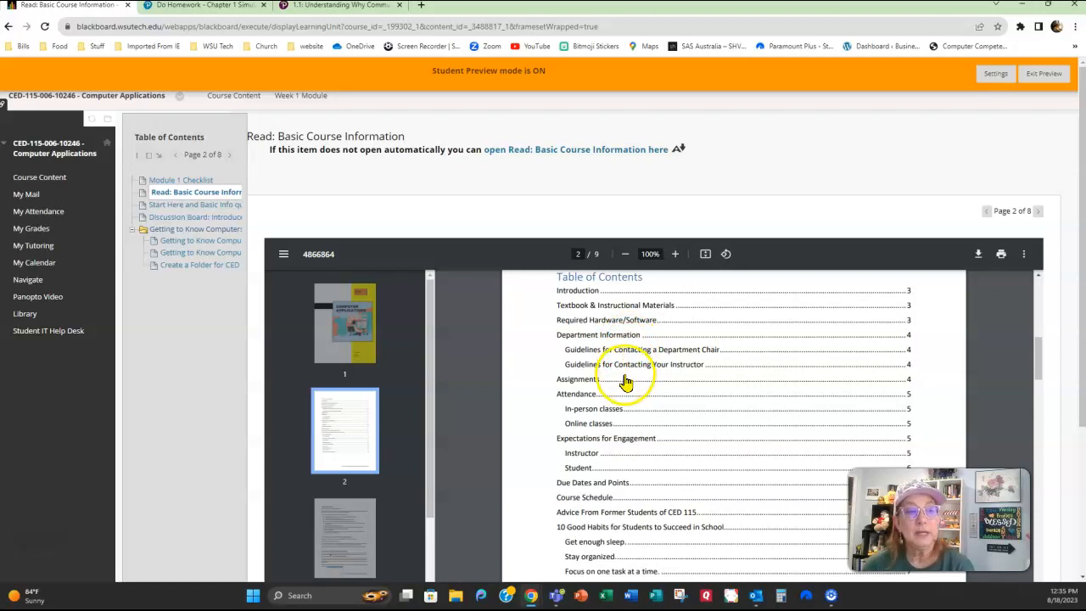
pyautogui.scroll(-3)
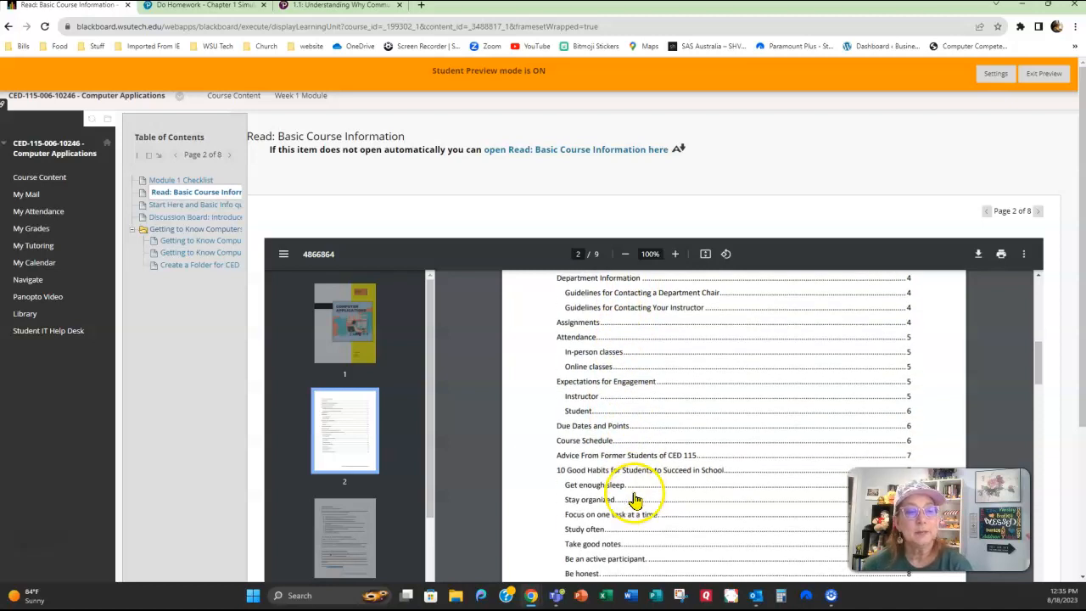
pyautogui.scroll(-3)
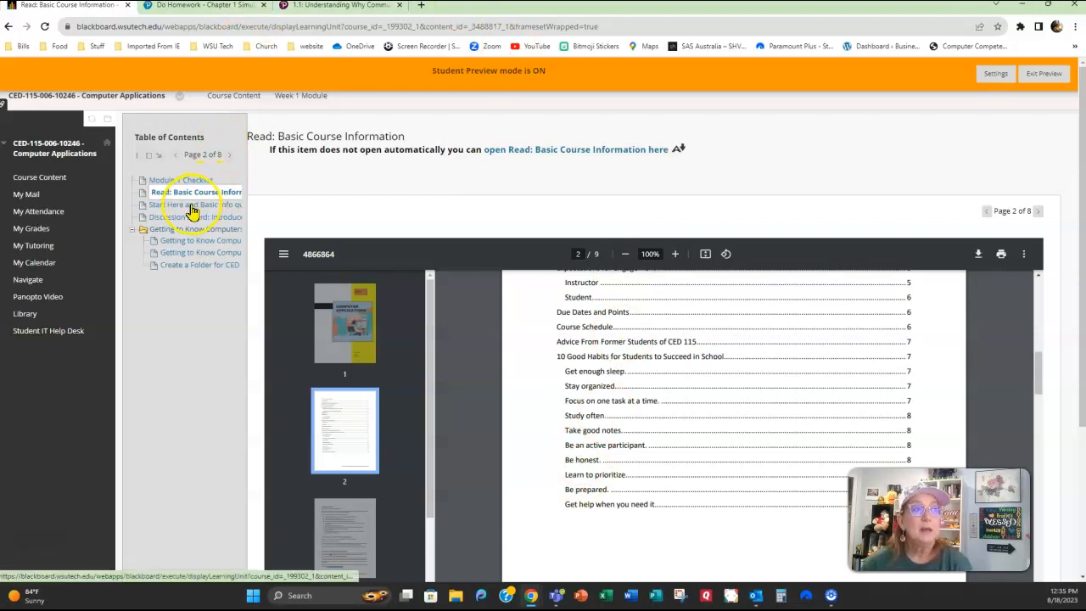
# Show the Start Here and Basic Info quiz page with its launch link
pyautogui.click(191, 207)
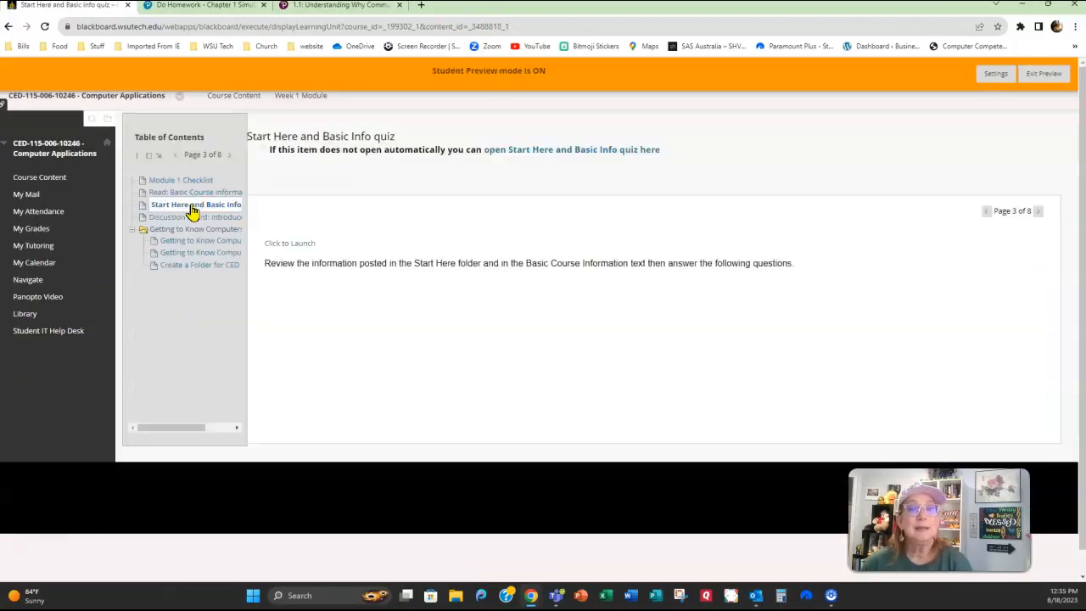
pyautogui.moveTo(197, 203)
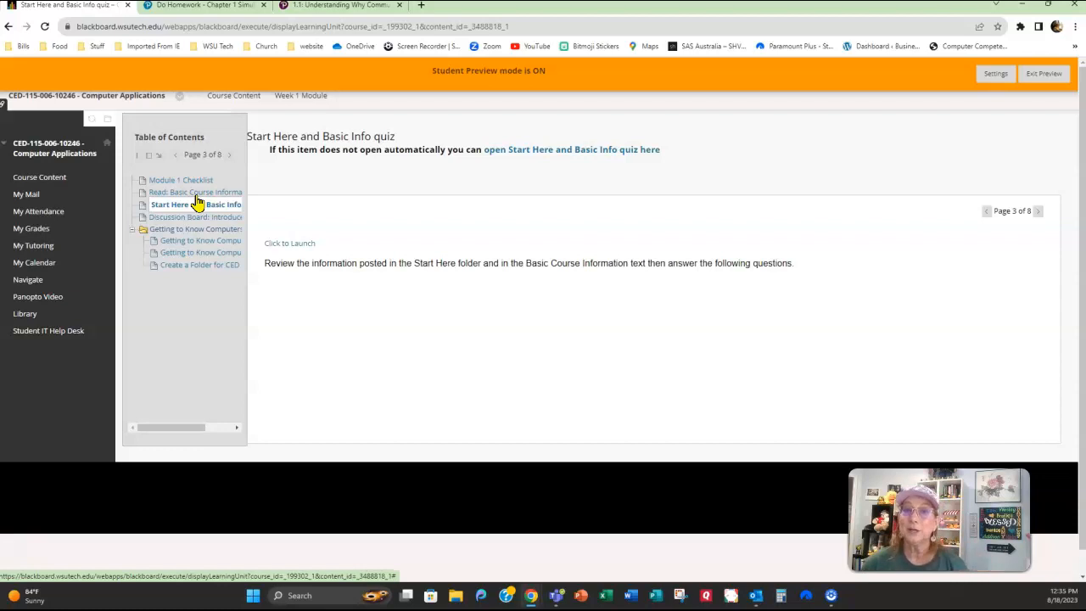
pyautogui.click(174, 222)
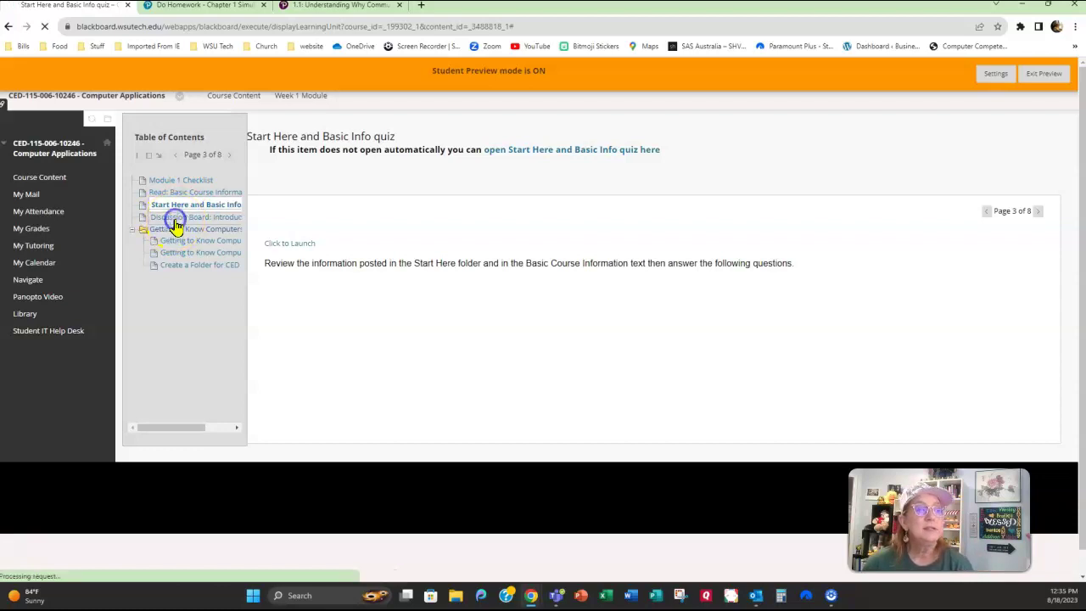
# Start a new thread in the Introduce Yourself forum and review its discussion prompts
pyautogui.click(178, 216)
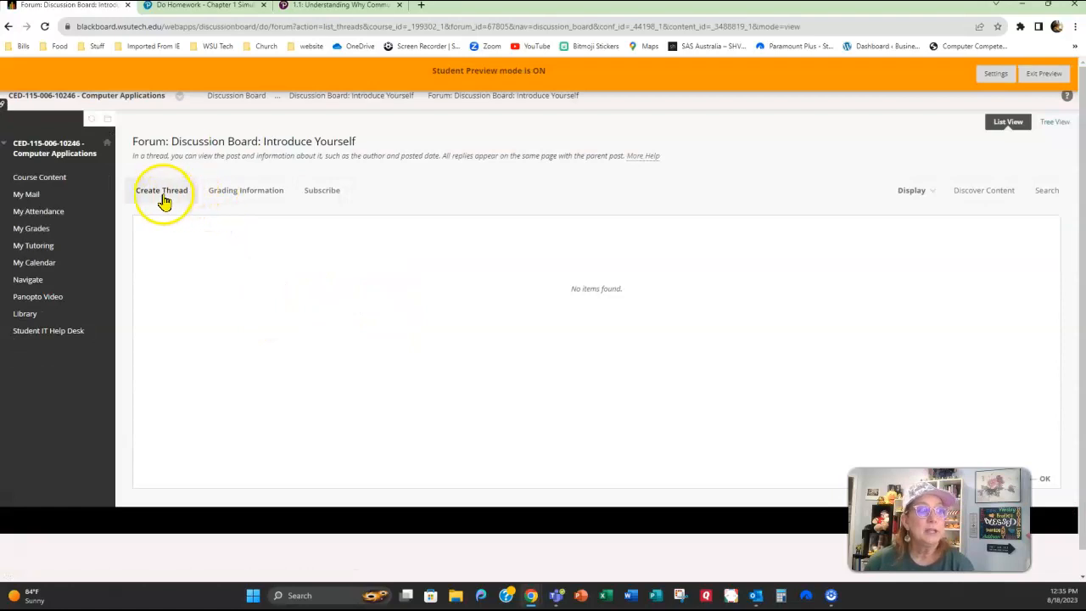
pyautogui.click(161, 190)
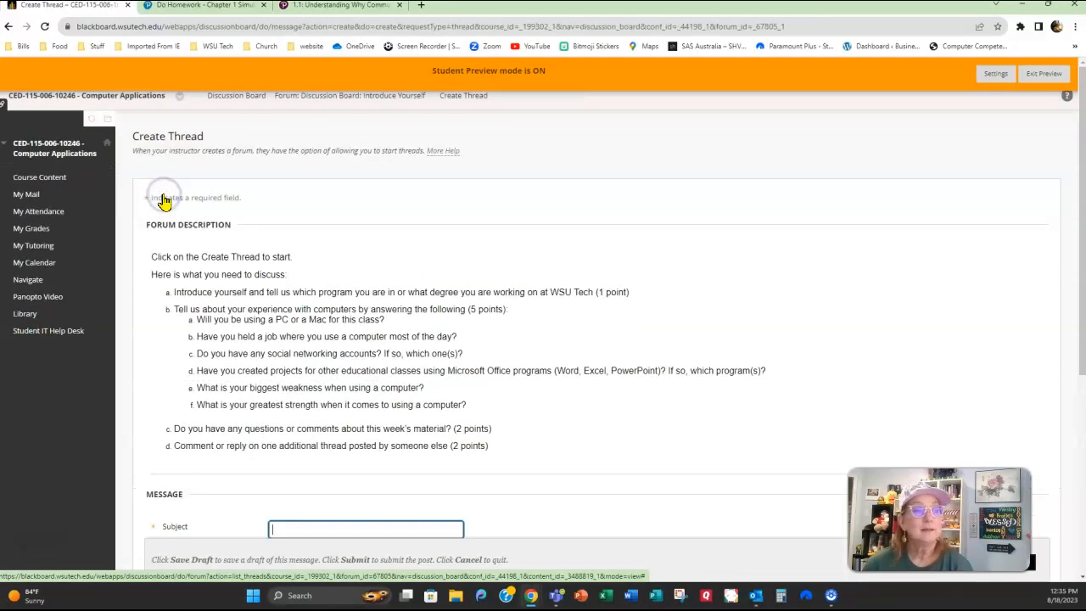
pyautogui.moveTo(565, 422)
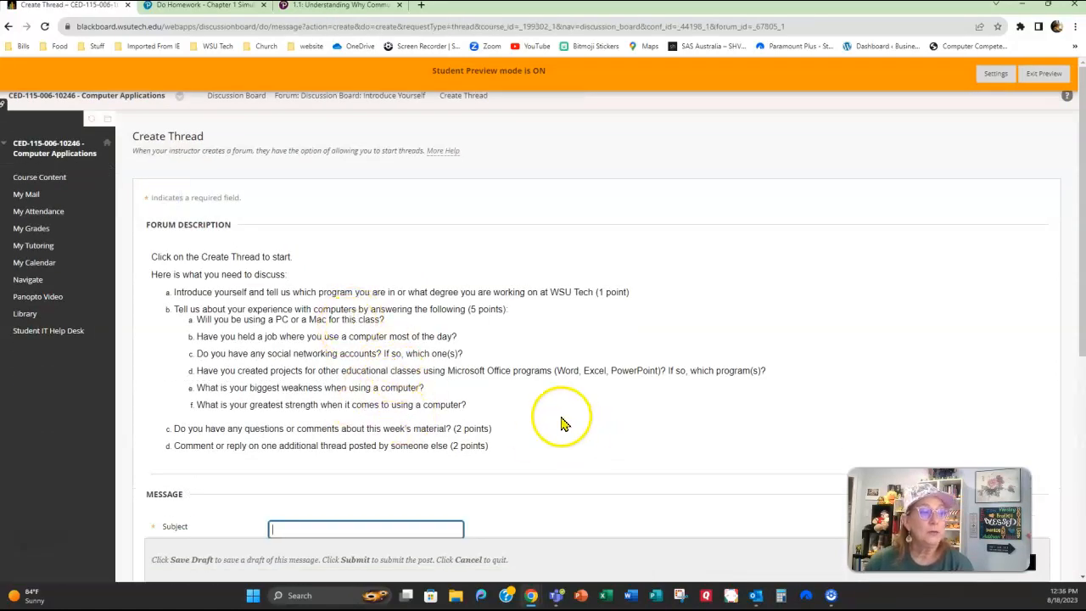
pyautogui.scroll(-3)
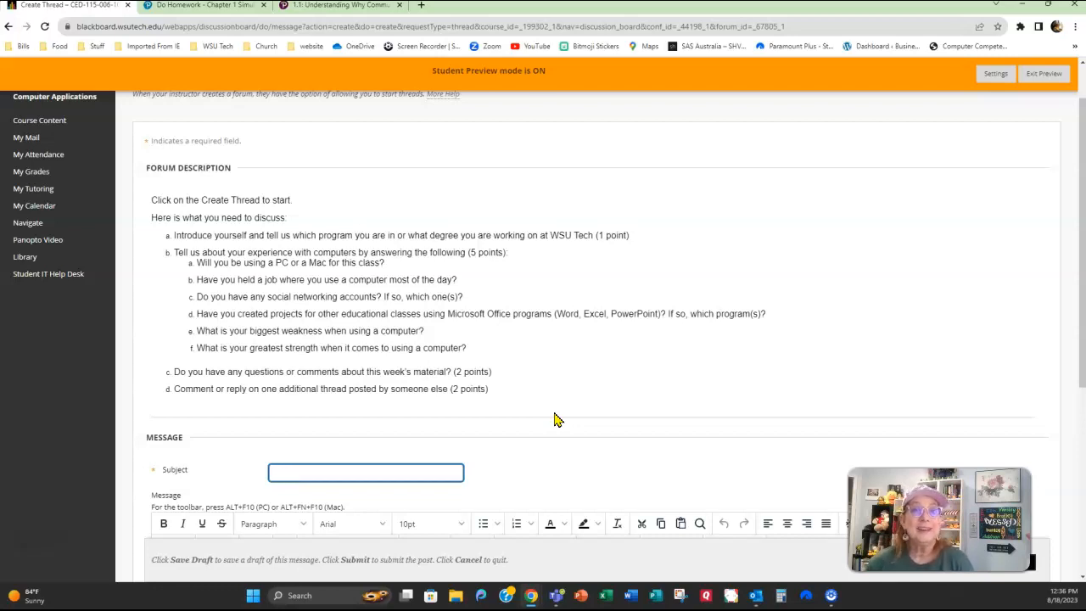
pyautogui.click(366, 472)
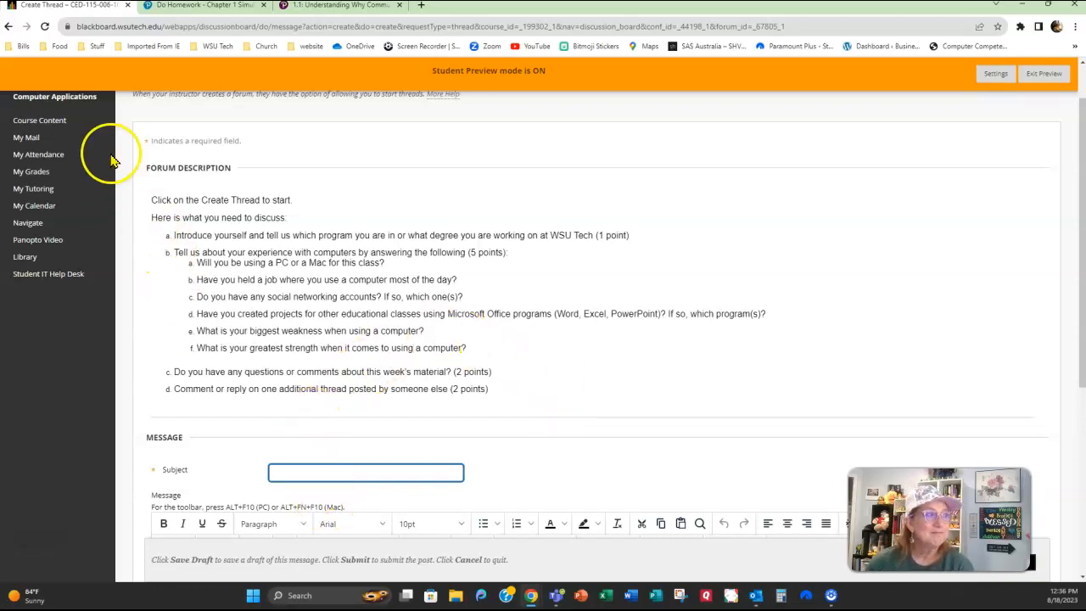
# Go to Course Content and reopen the Week 1 Module at the Module 1 Checklist
pyautogui.click(39, 120)
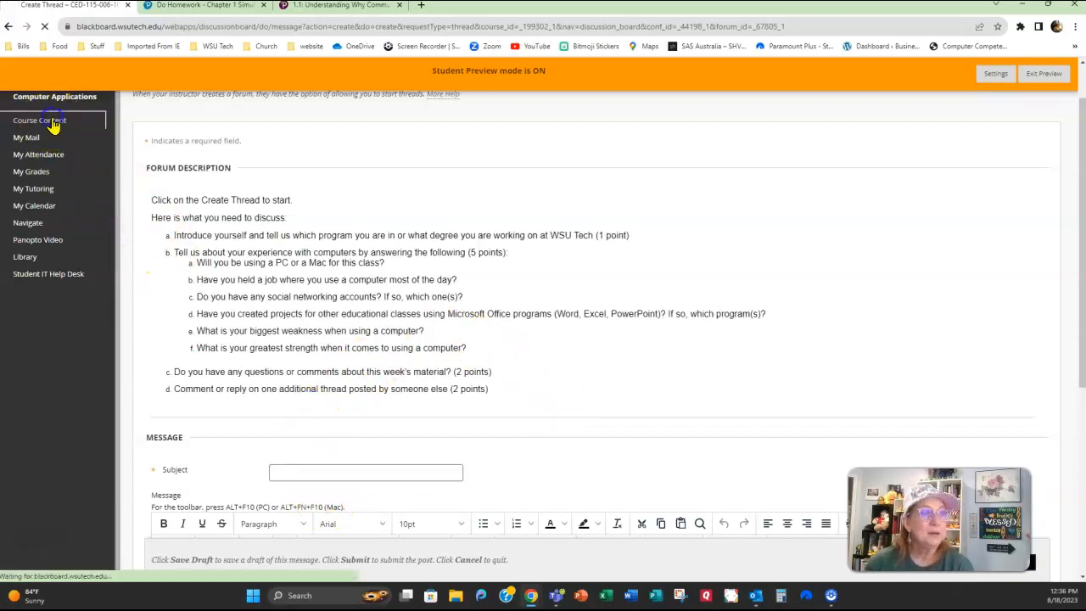
pyautogui.click(39, 120)
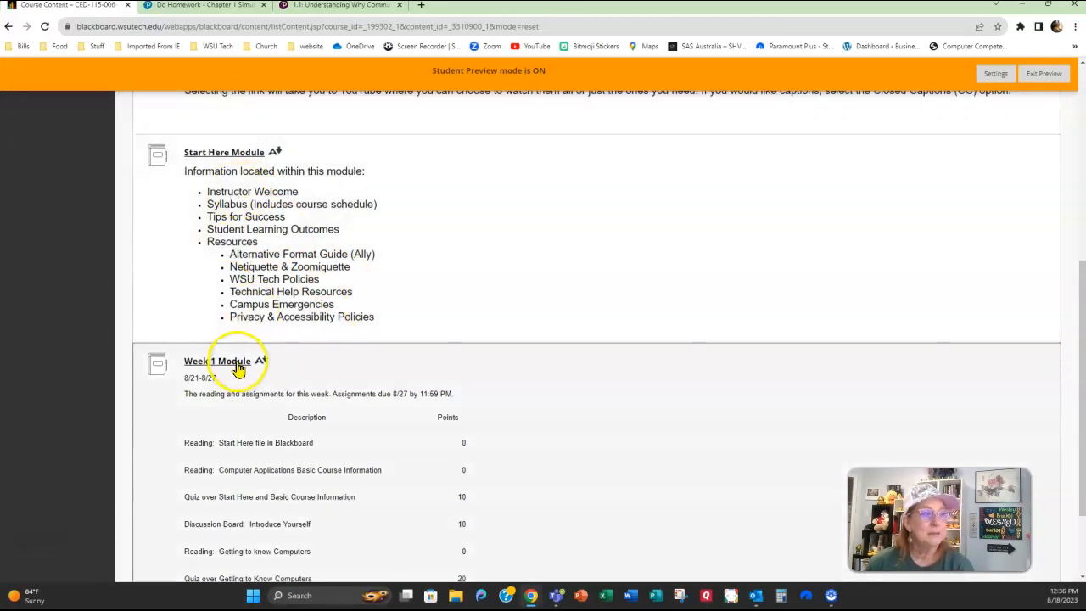
pyautogui.click(217, 360)
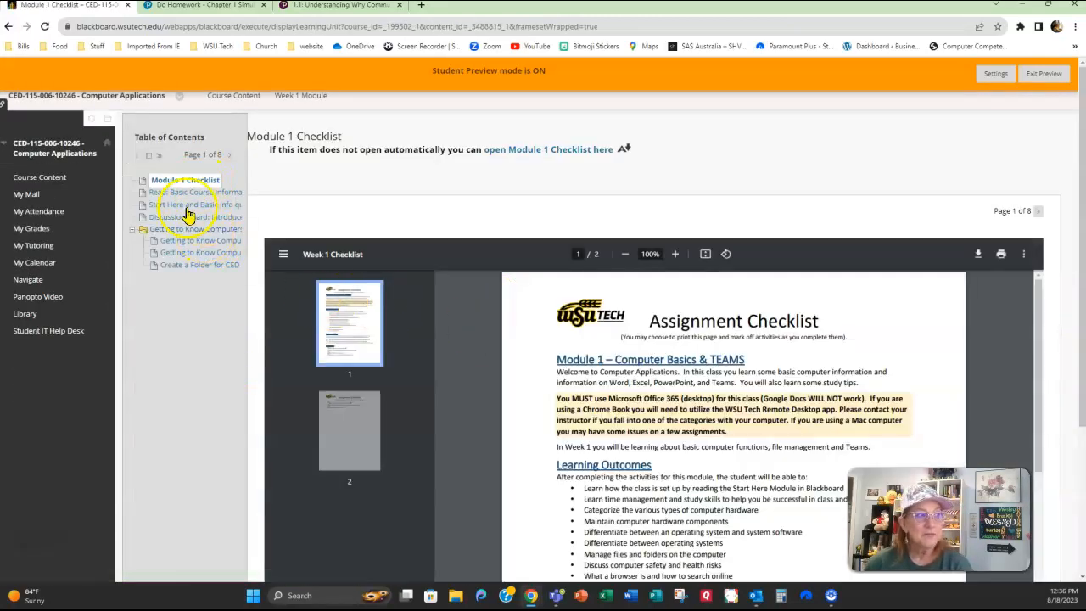
pyautogui.moveTo(175, 243)
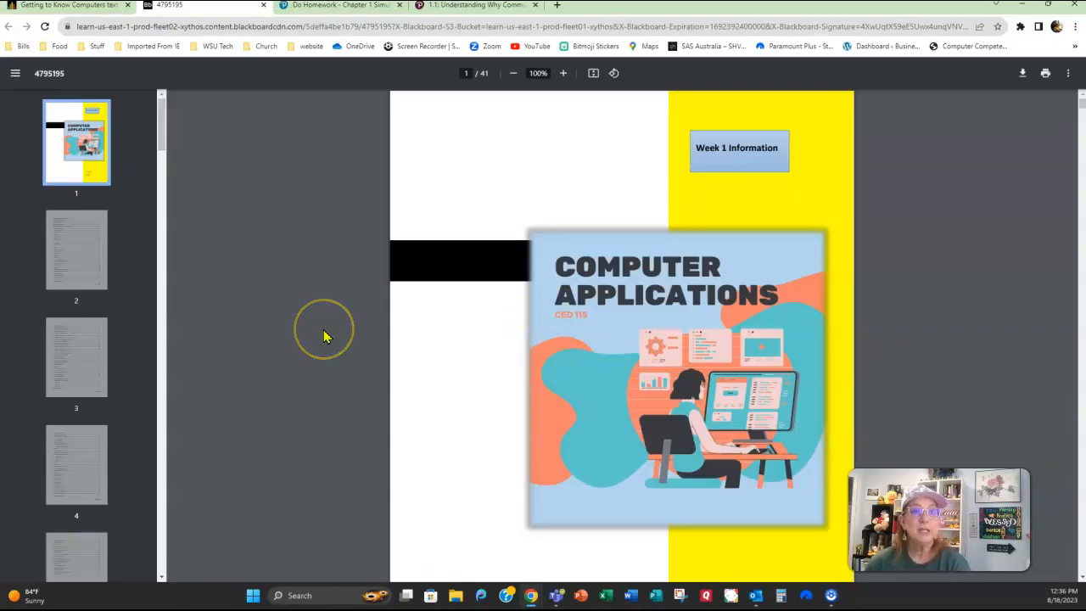
pyautogui.moveTo(250, 305)
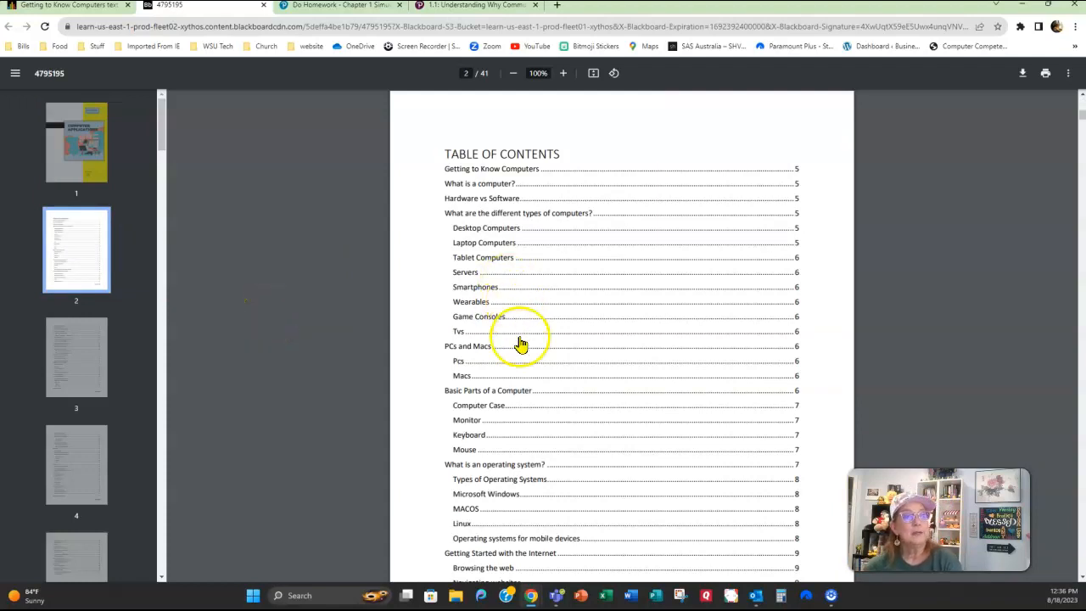
pyautogui.moveTo(555, 332)
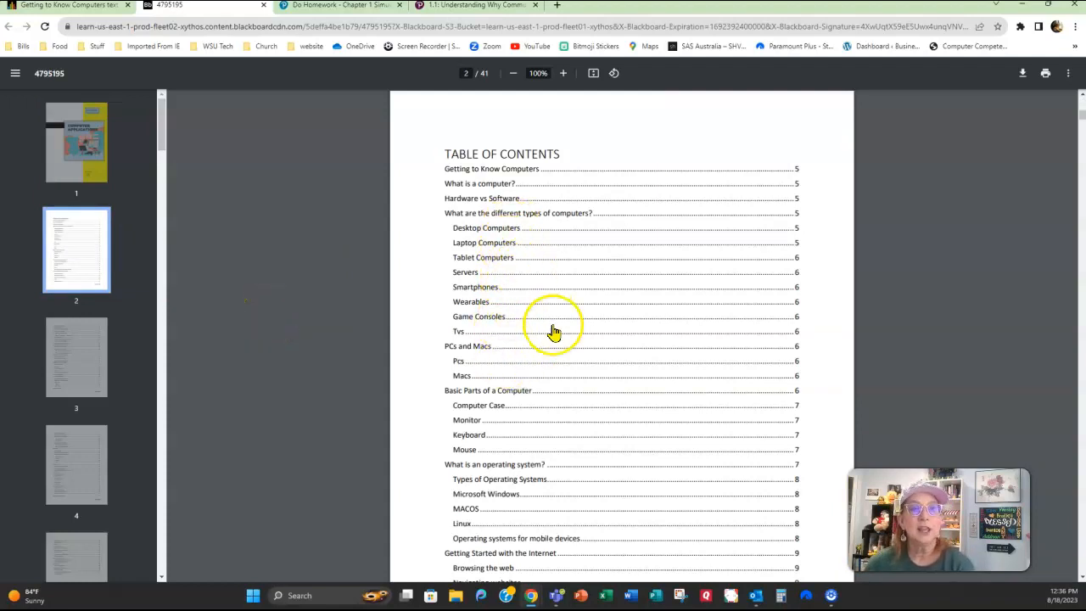
# Scroll the Getting to Know Computers PDF contents down to Working with Files and Shortcuts
pyautogui.scroll(-3)
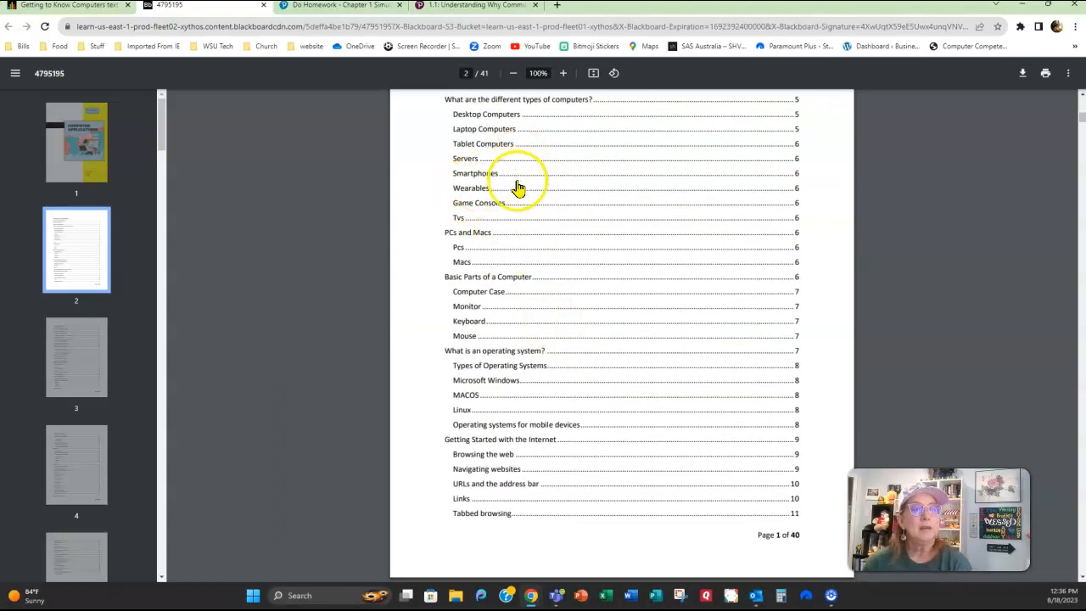
pyautogui.moveTo(472, 182)
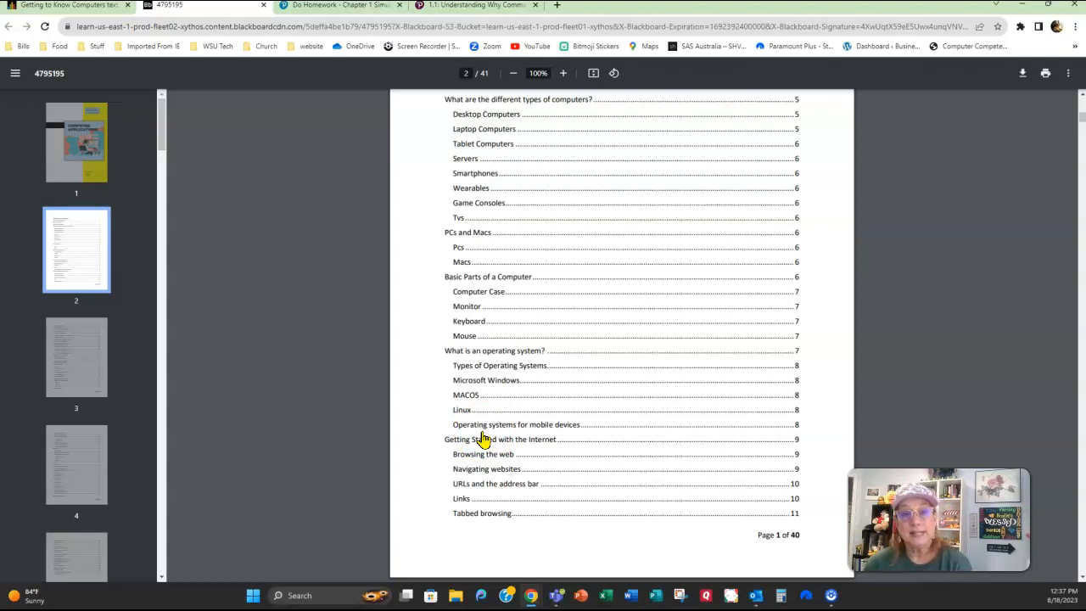
pyautogui.scroll(-3)
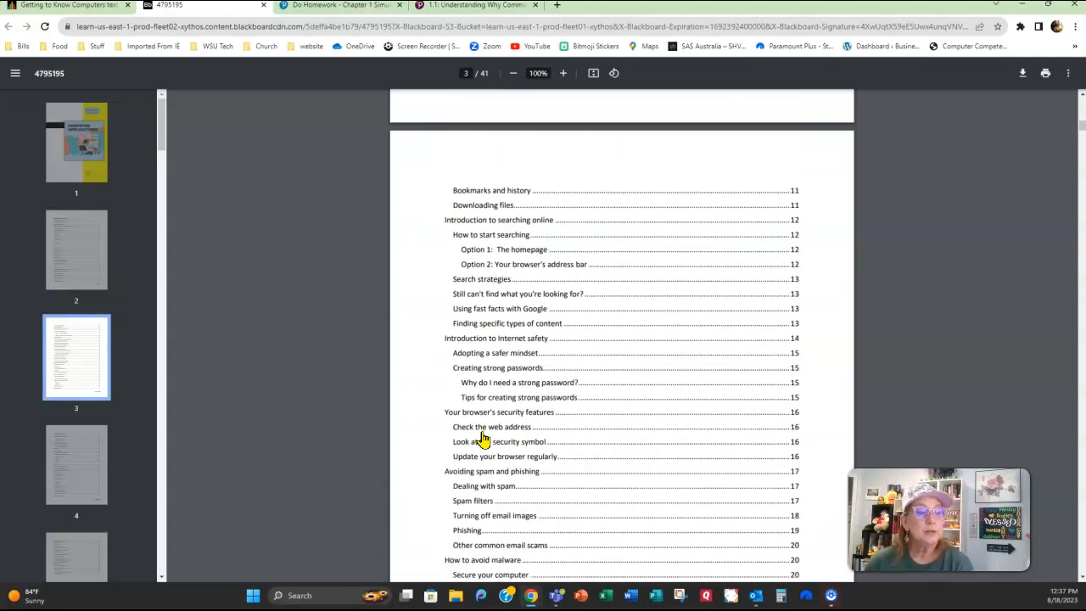
pyautogui.scroll(-3)
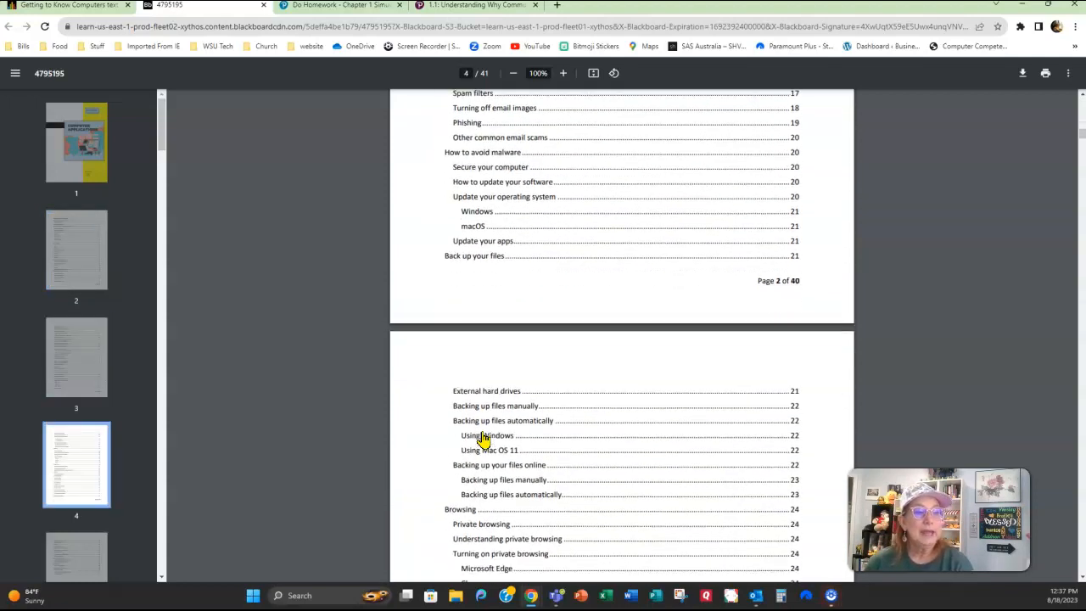
pyautogui.scroll(-3)
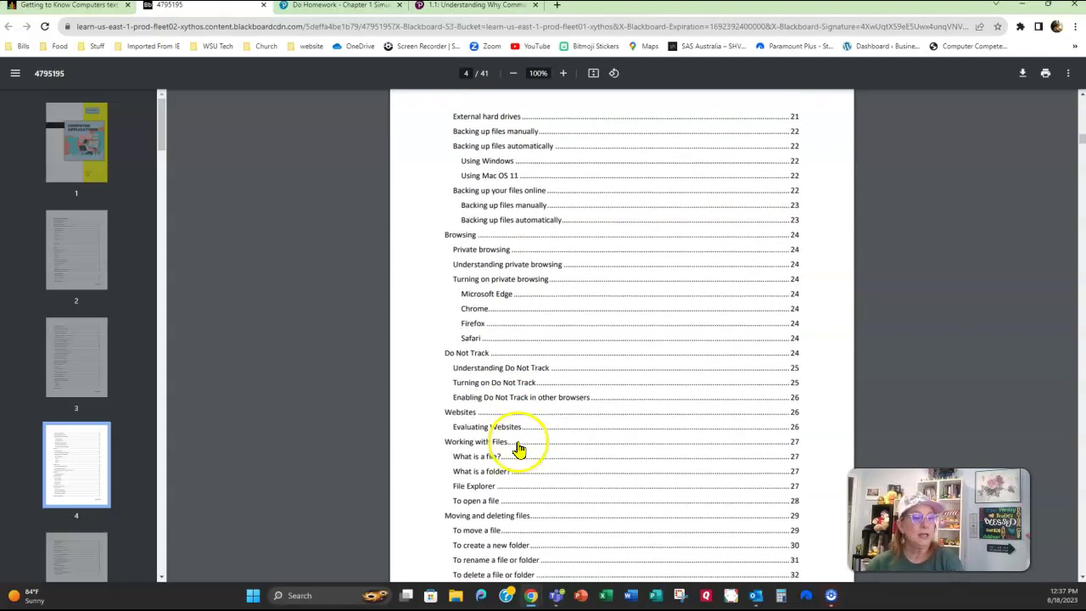
pyautogui.scroll(-3)
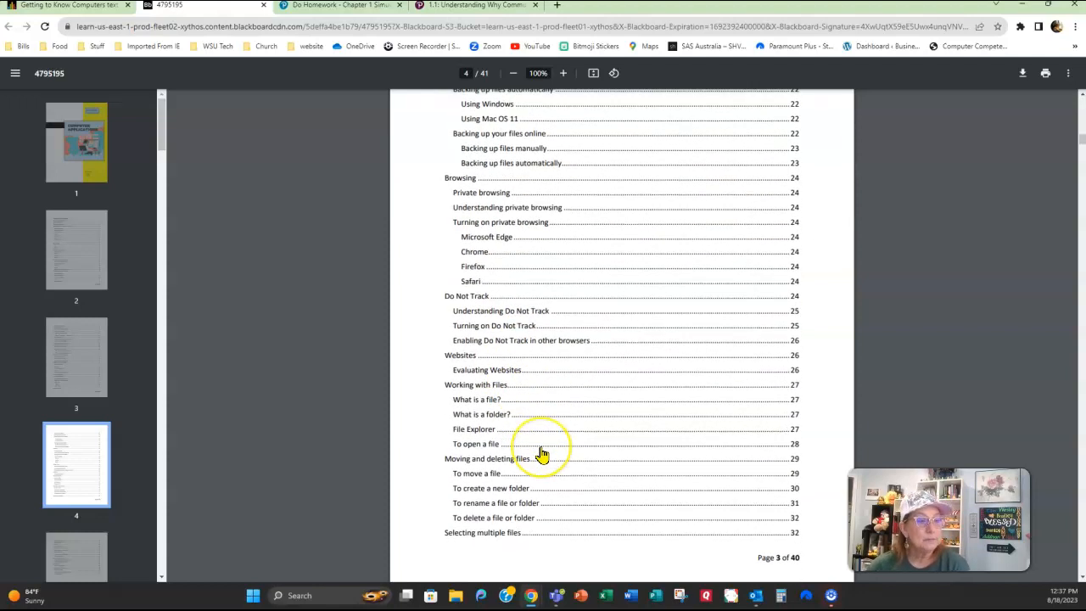
pyautogui.scroll(-3)
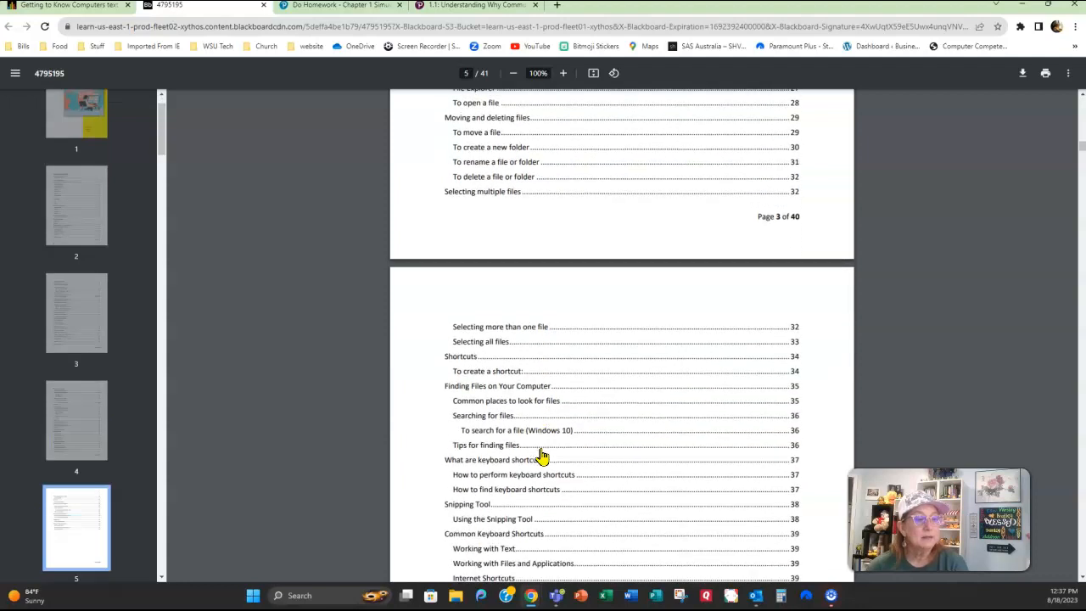
pyautogui.scroll(-3)
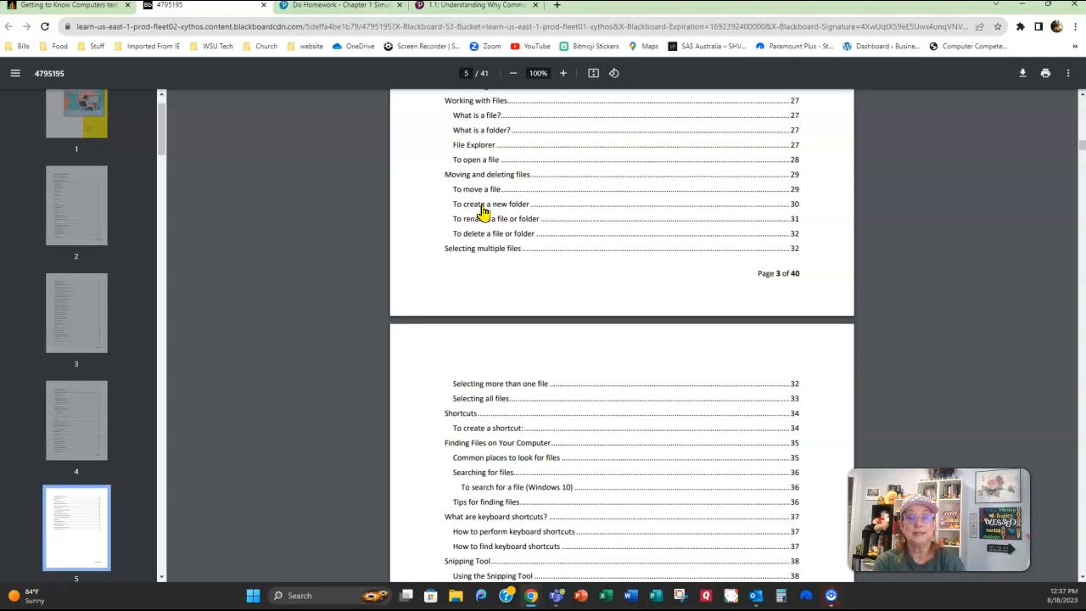
pyautogui.moveTo(48, 139)
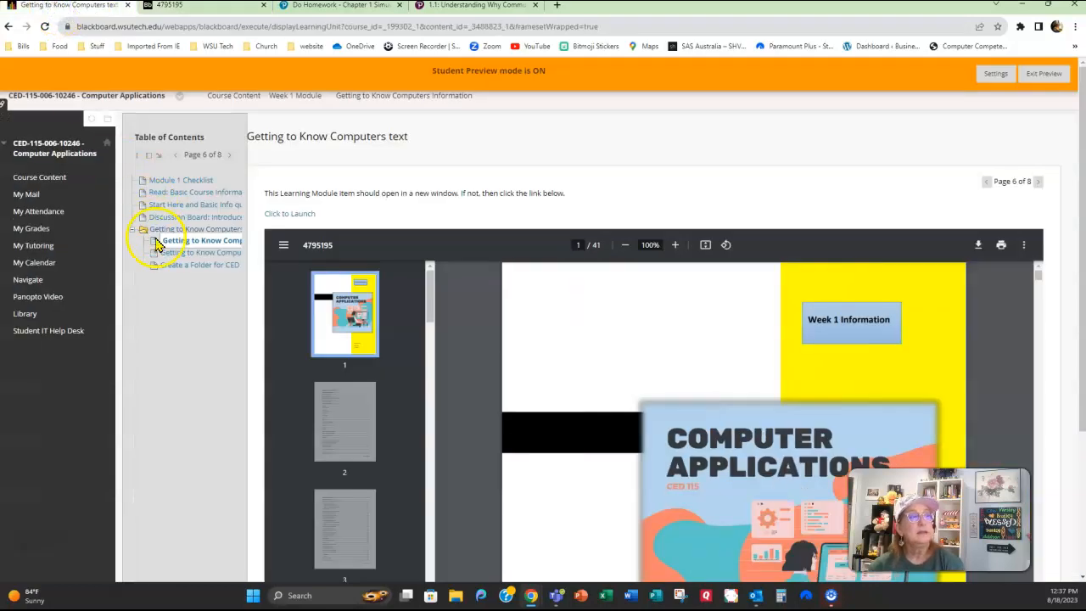
# Step past the Getting to Know Computers Quiz to the Create a Folder for CED 115 assignment
pyautogui.click(174, 255)
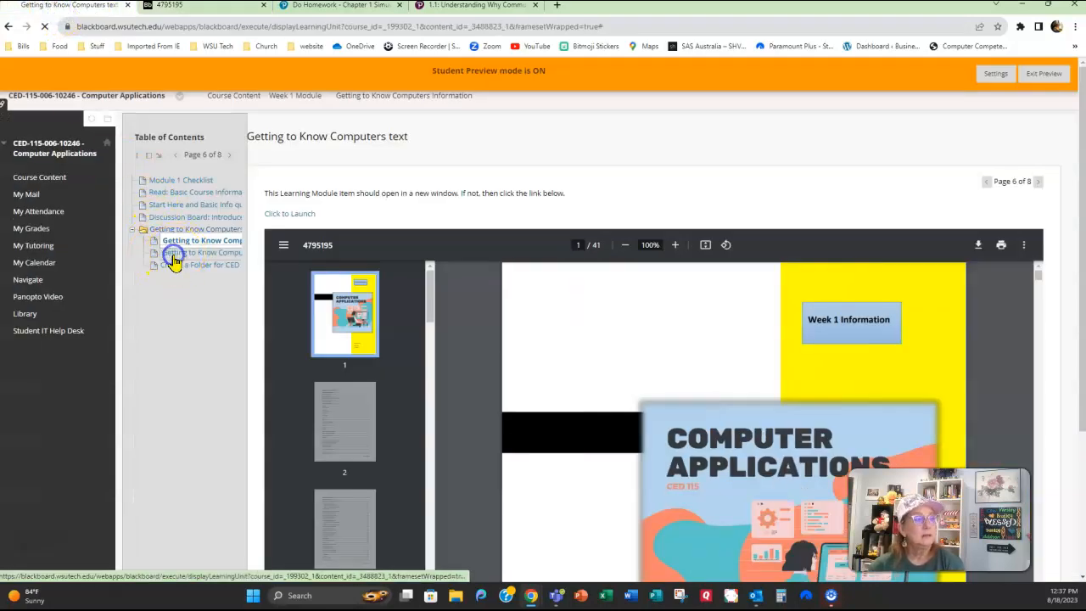
pyautogui.click(201, 252)
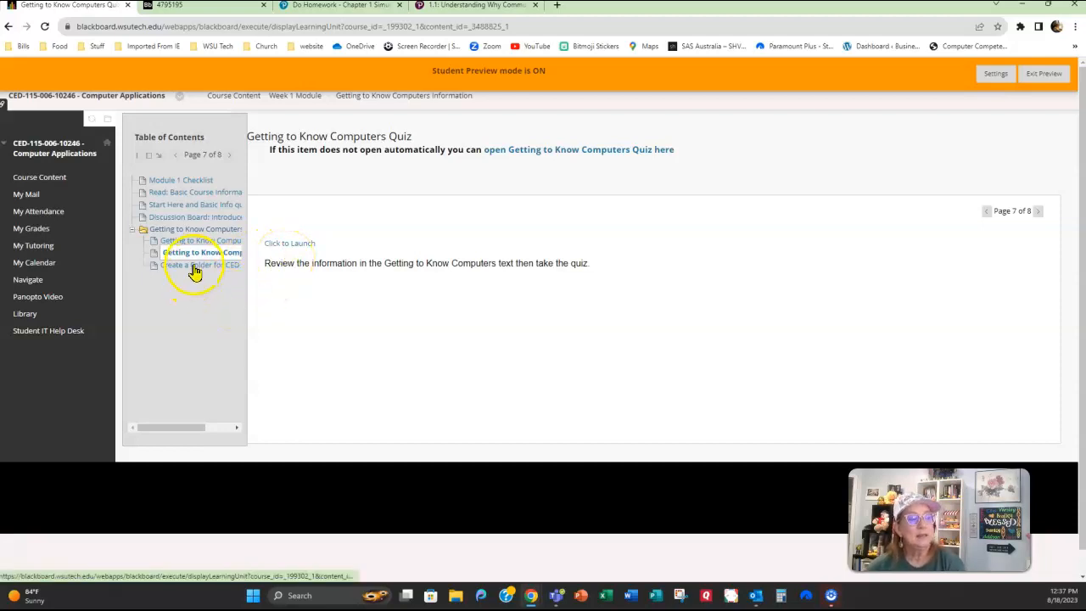
pyautogui.click(193, 265)
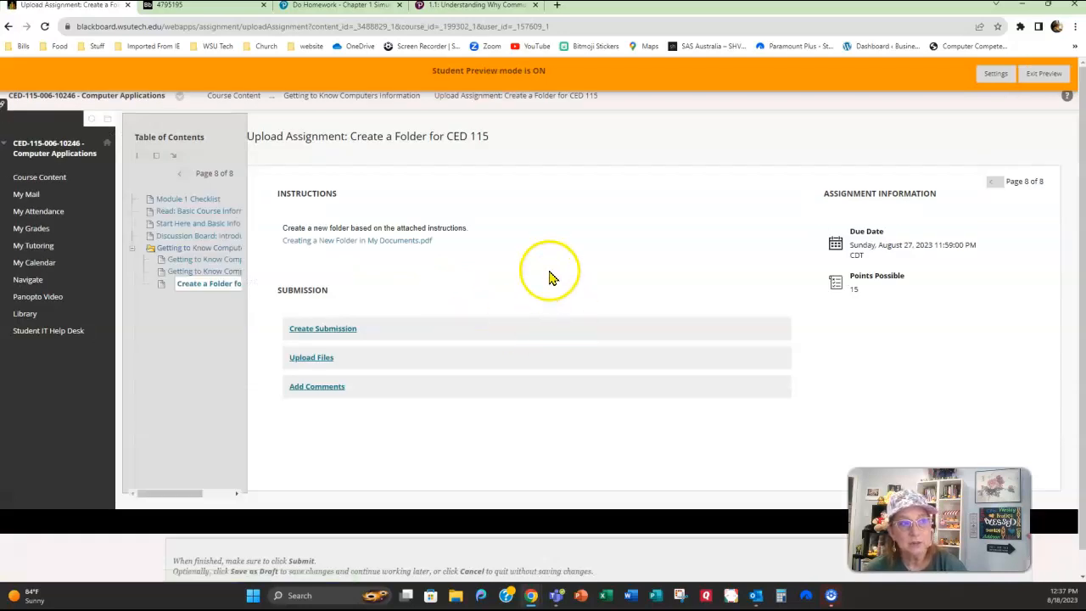
pyautogui.moveTo(296, 303)
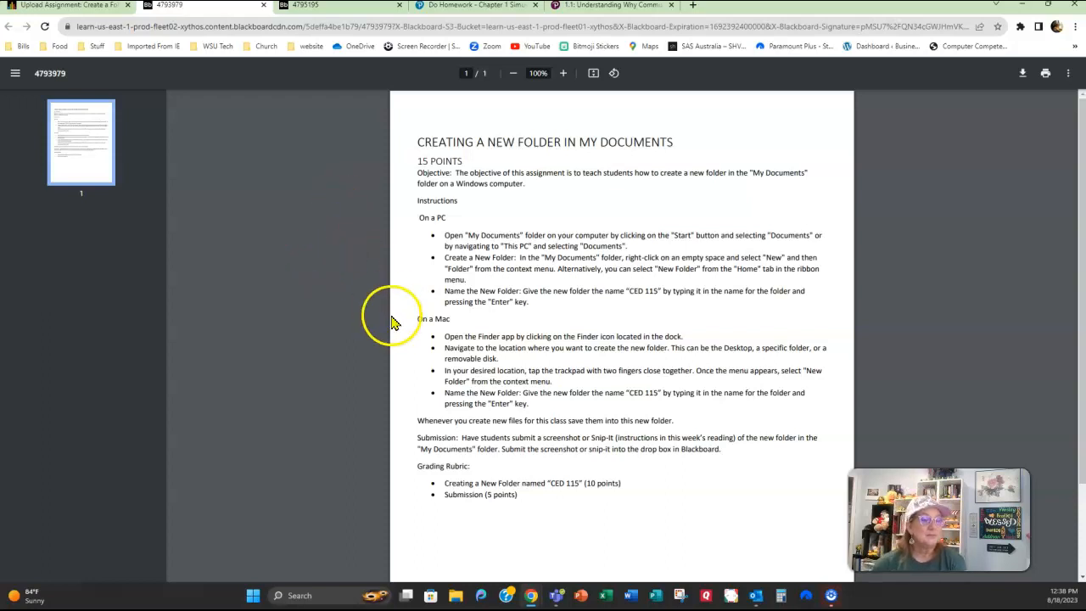
pyautogui.moveTo(240, 88)
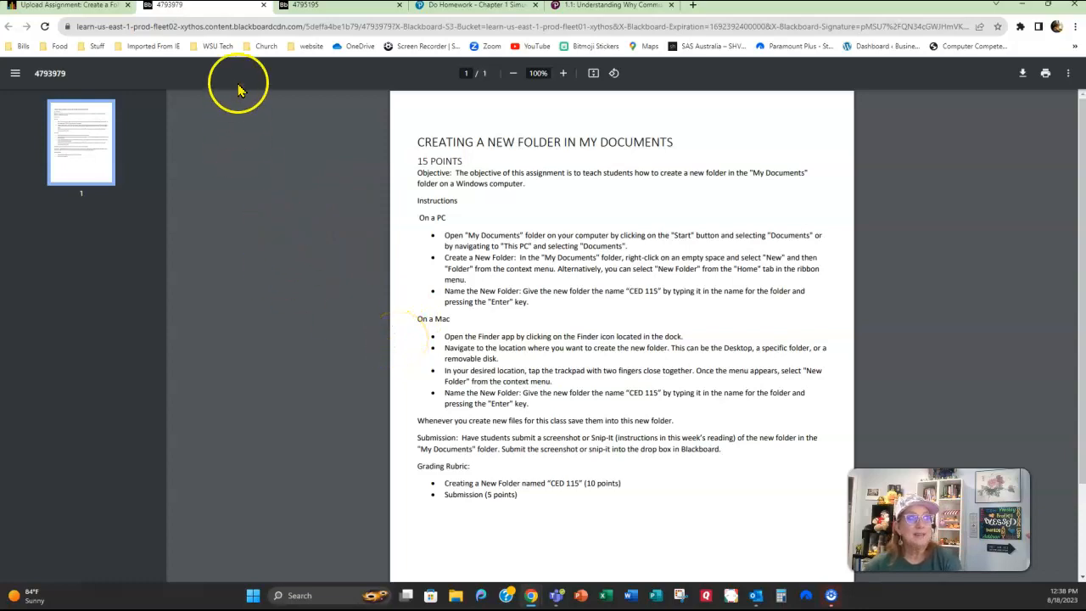